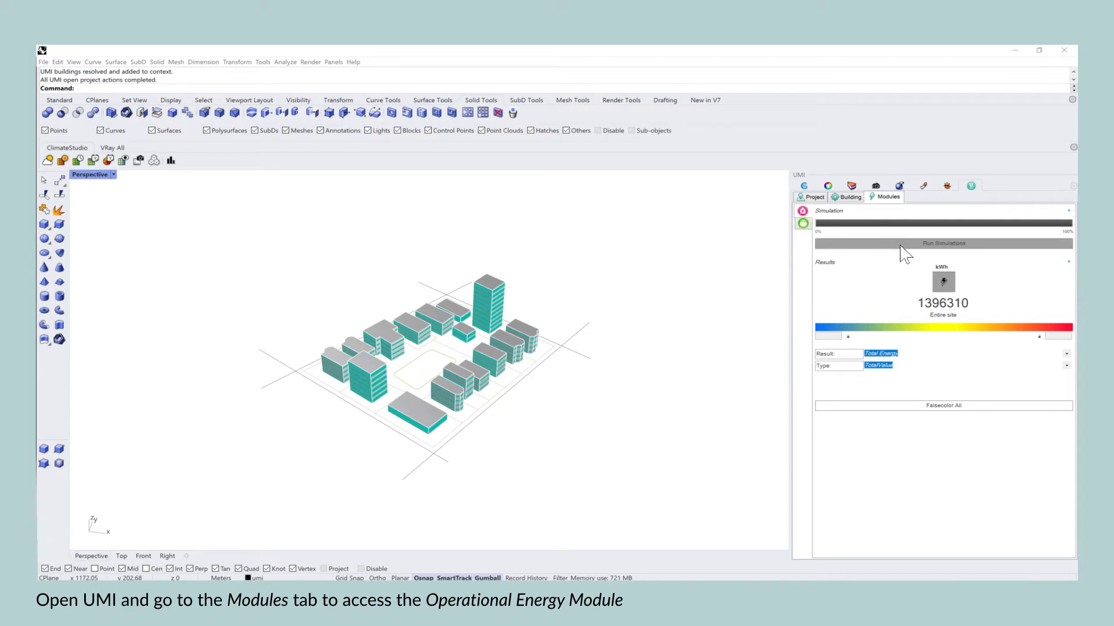
Step: Bring up the UMI Operational Energy simulation window from Run Simulations
{"action": "left_click", "coordinate": [943, 243]}
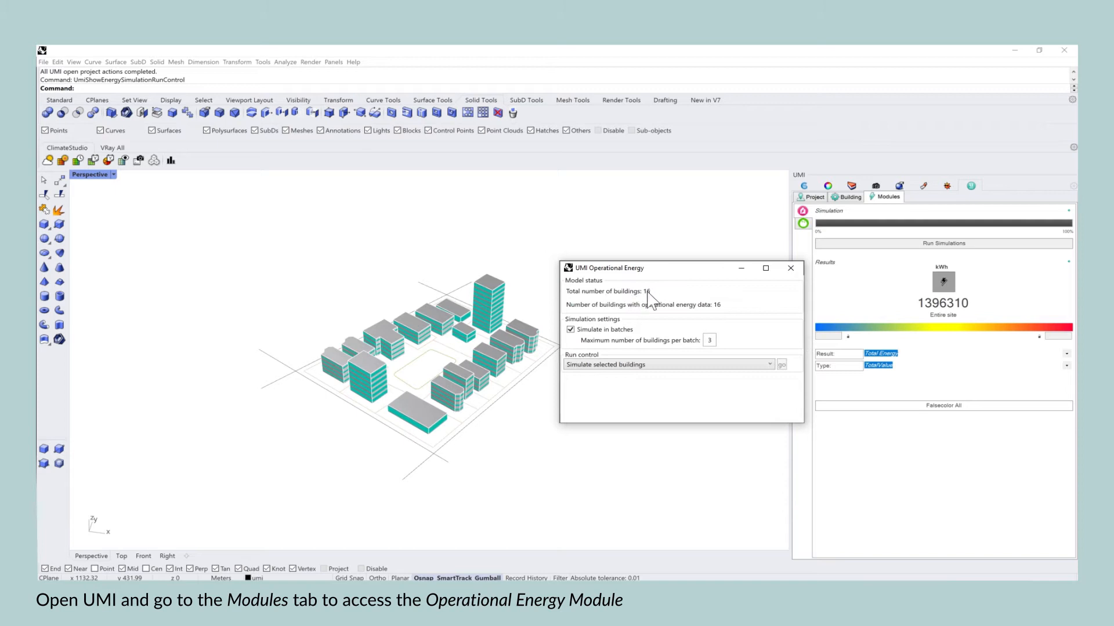
{"action": "mouse_move", "coordinate": [297, 463]}
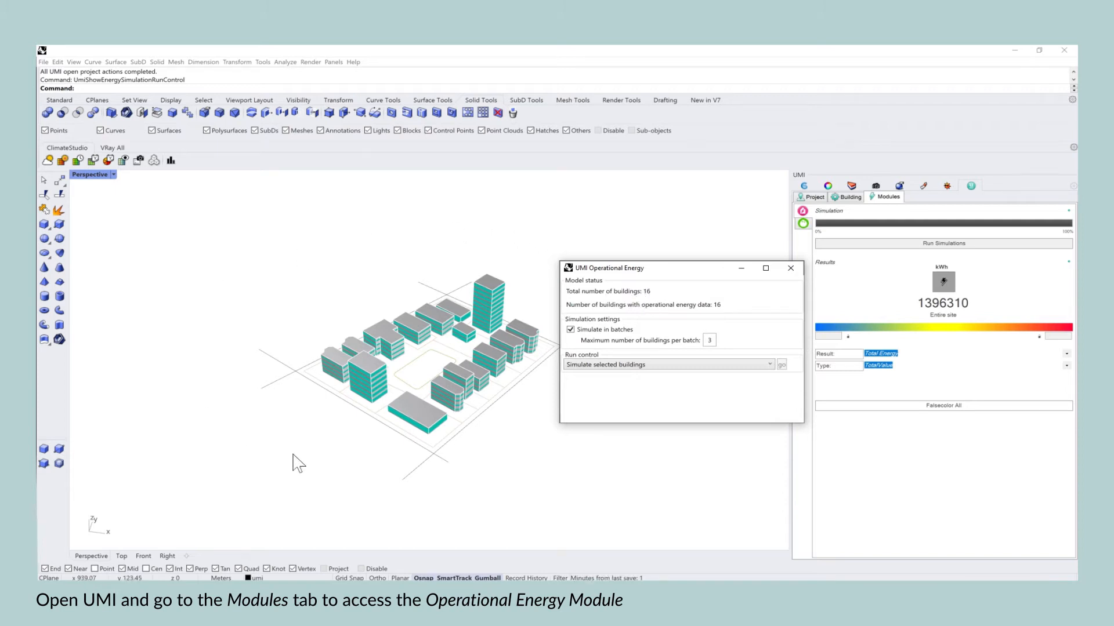
{"action": "mouse_move", "coordinate": [681, 322]}
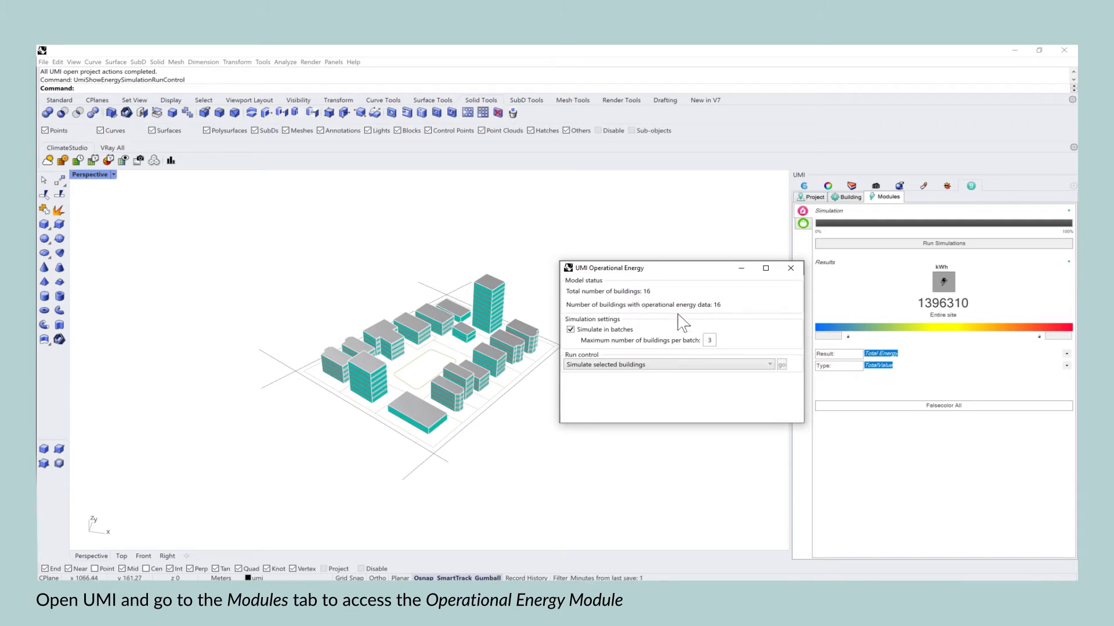
{"action": "mouse_move", "coordinate": [720, 315]}
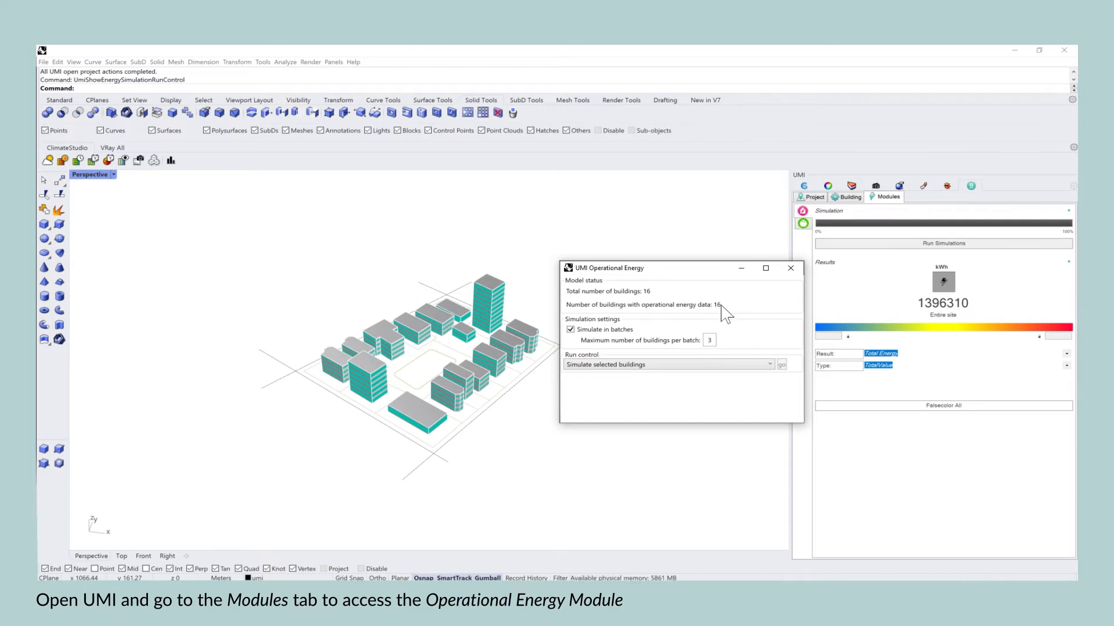
{"action": "mouse_move", "coordinate": [750, 362]}
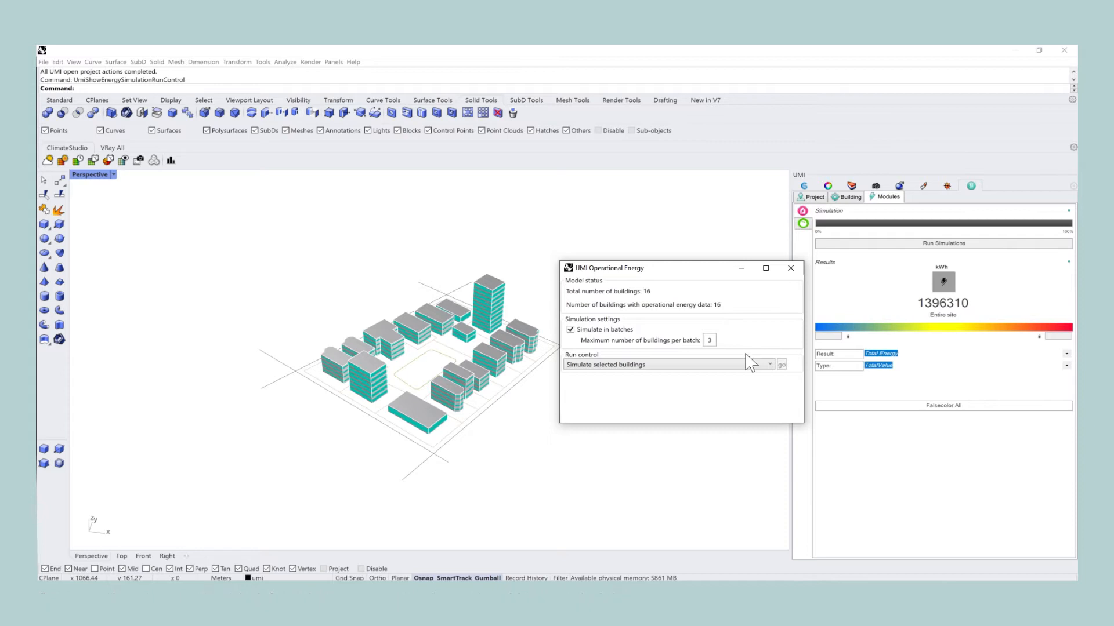
{"action": "mouse_move", "coordinate": [802, 422]}
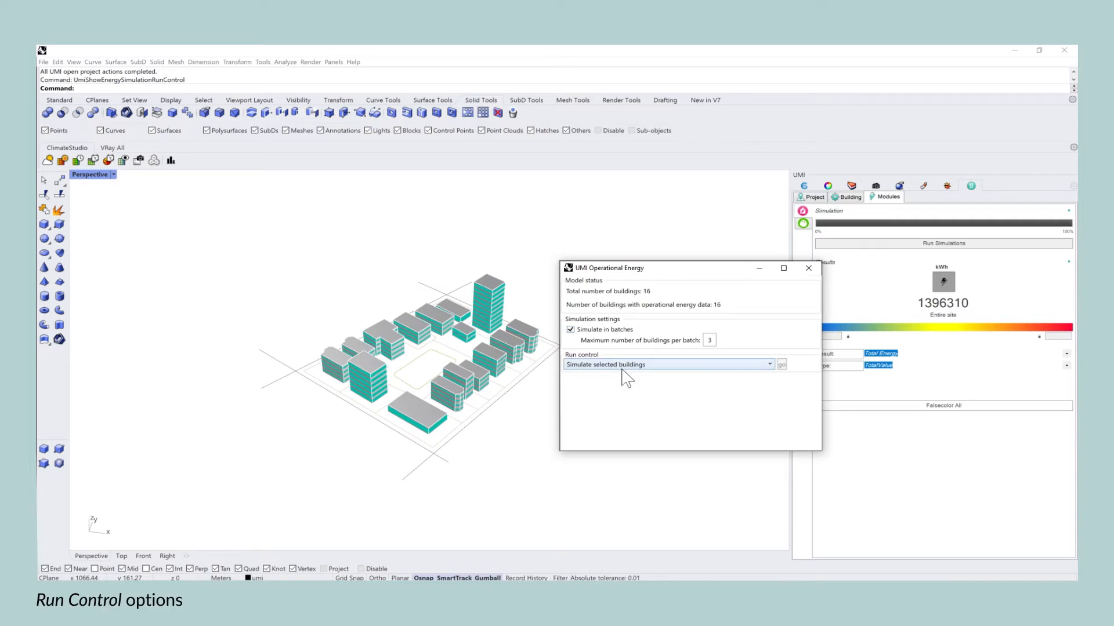
Step: Set Run control to 'Delete existing operational energy results and simulate all buildings'
{"action": "left_click", "coordinate": [769, 365]}
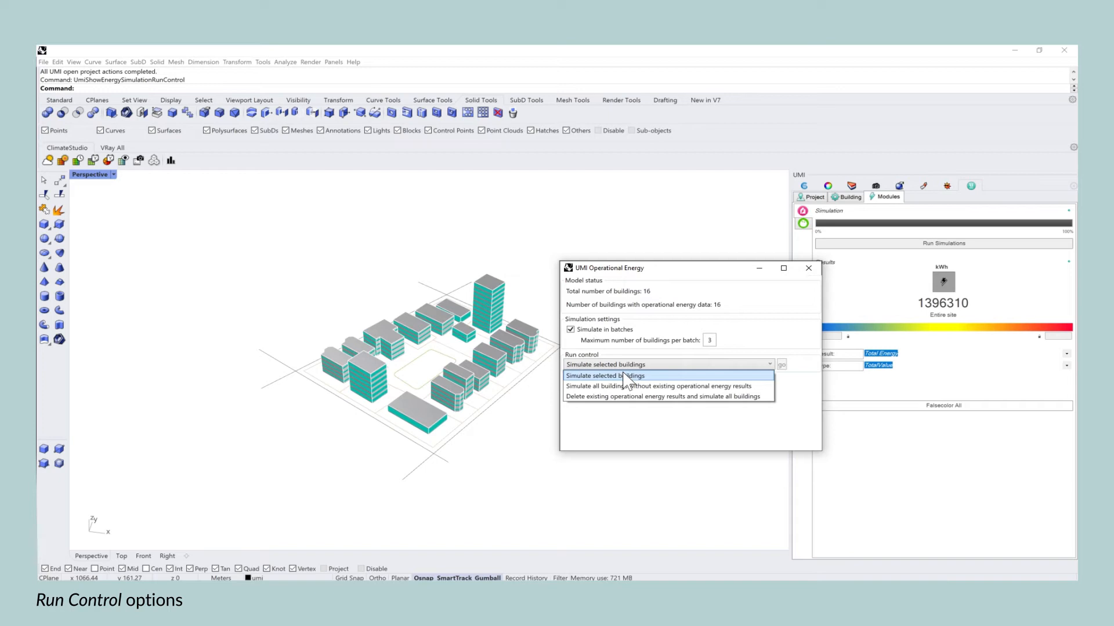
{"action": "mouse_move", "coordinate": [679, 387]}
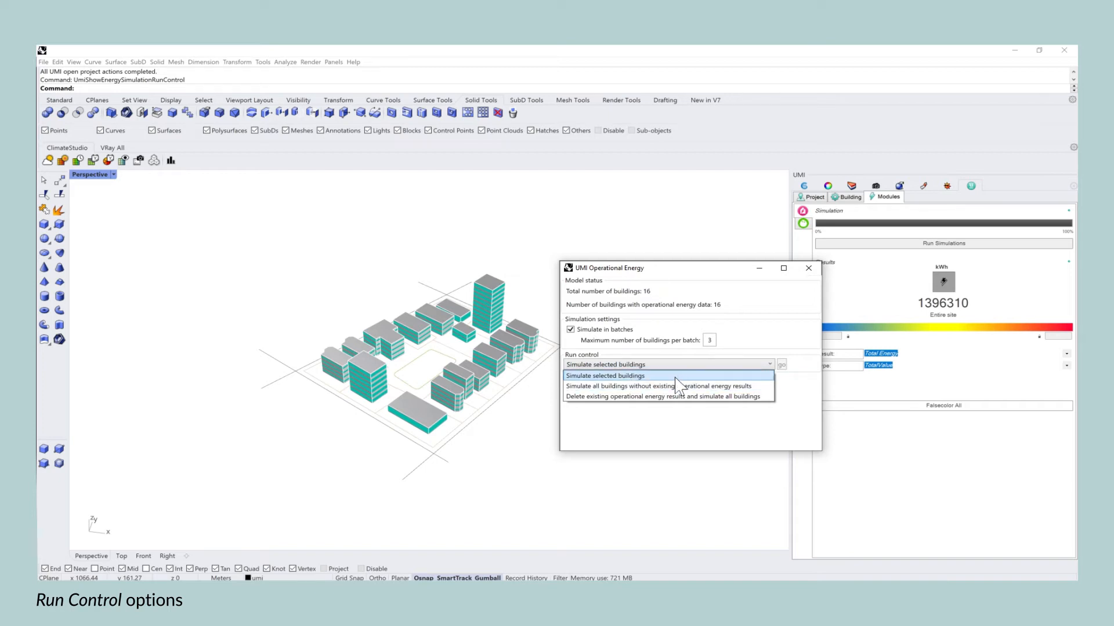
{"action": "mouse_move", "coordinate": [615, 396]}
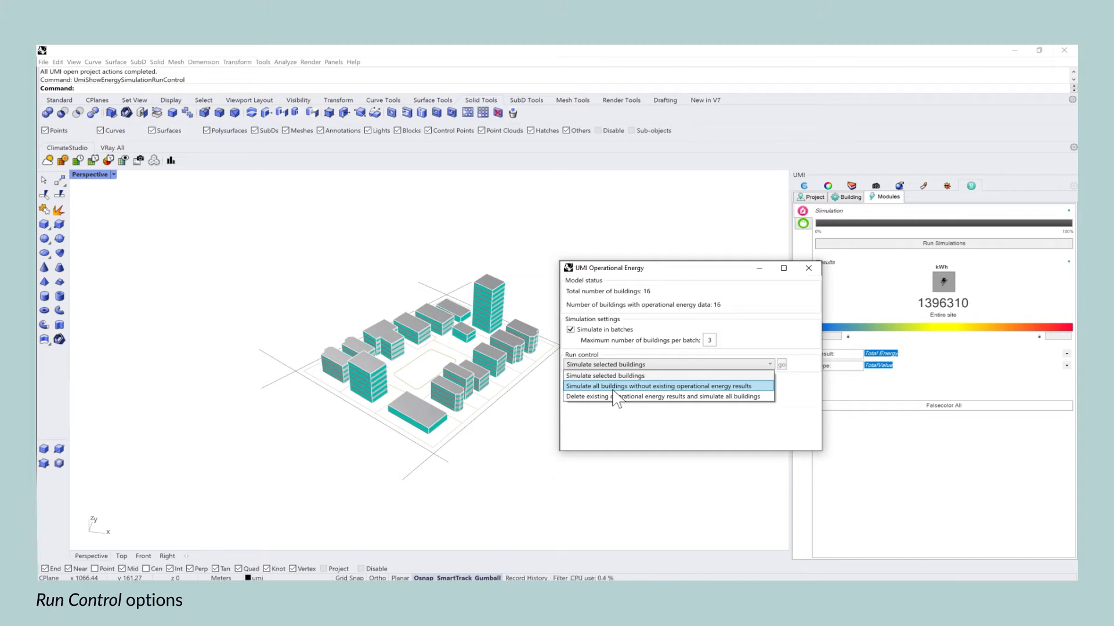
{"action": "mouse_move", "coordinate": [612, 405]}
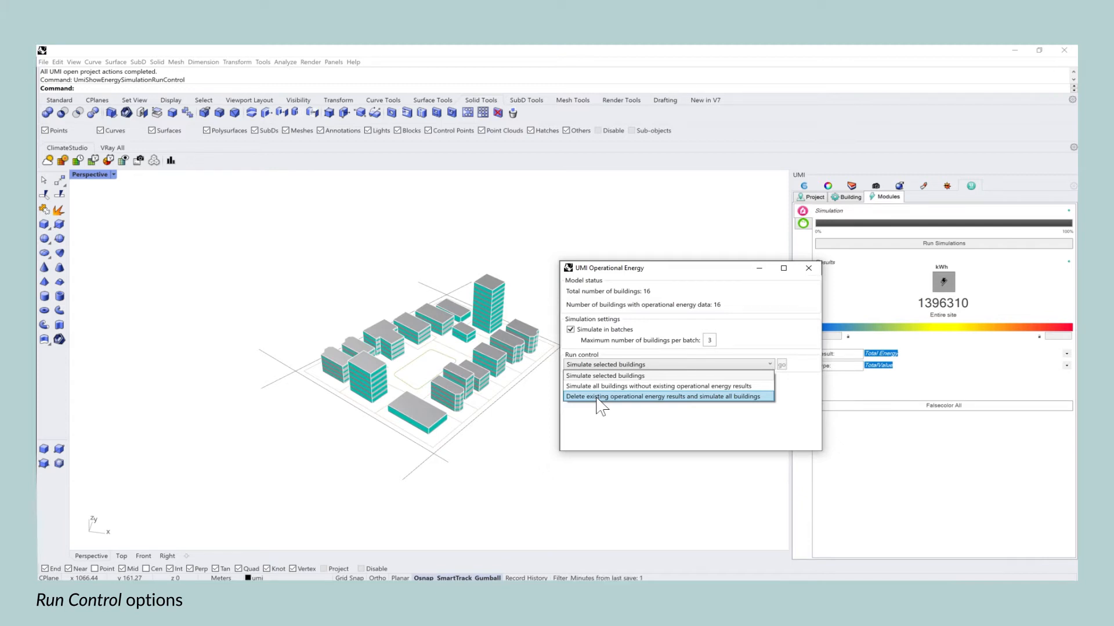
{"action": "left_click", "coordinate": [665, 397]}
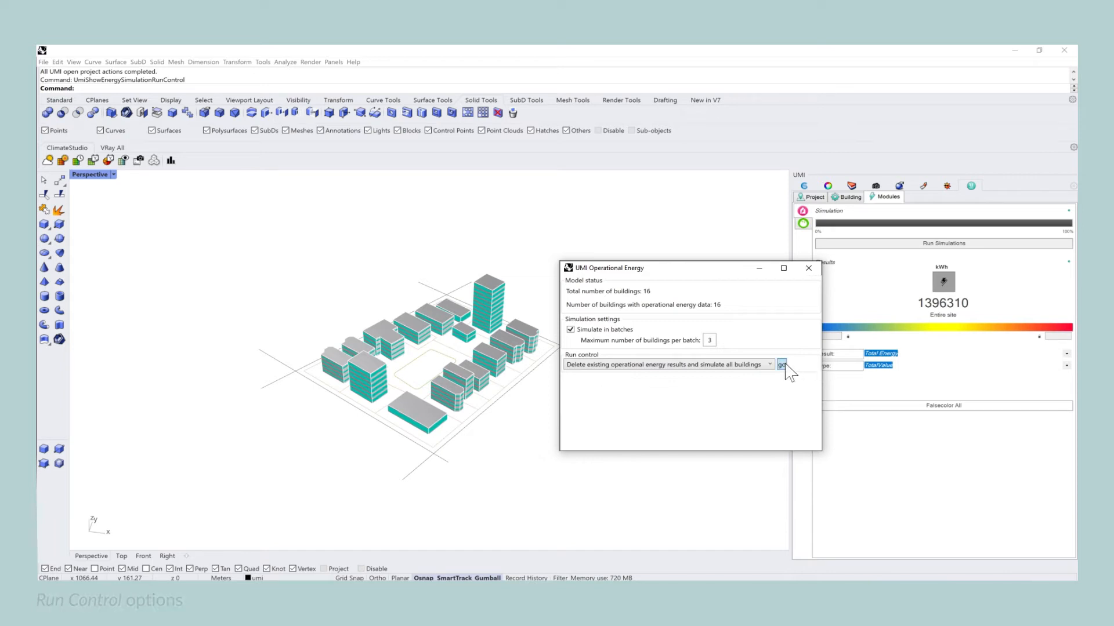
Step: Run the simulation, confirming deletion of results for all 16 buildings (site total 1408072 kWh)
{"action": "left_click", "coordinate": [781, 366]}
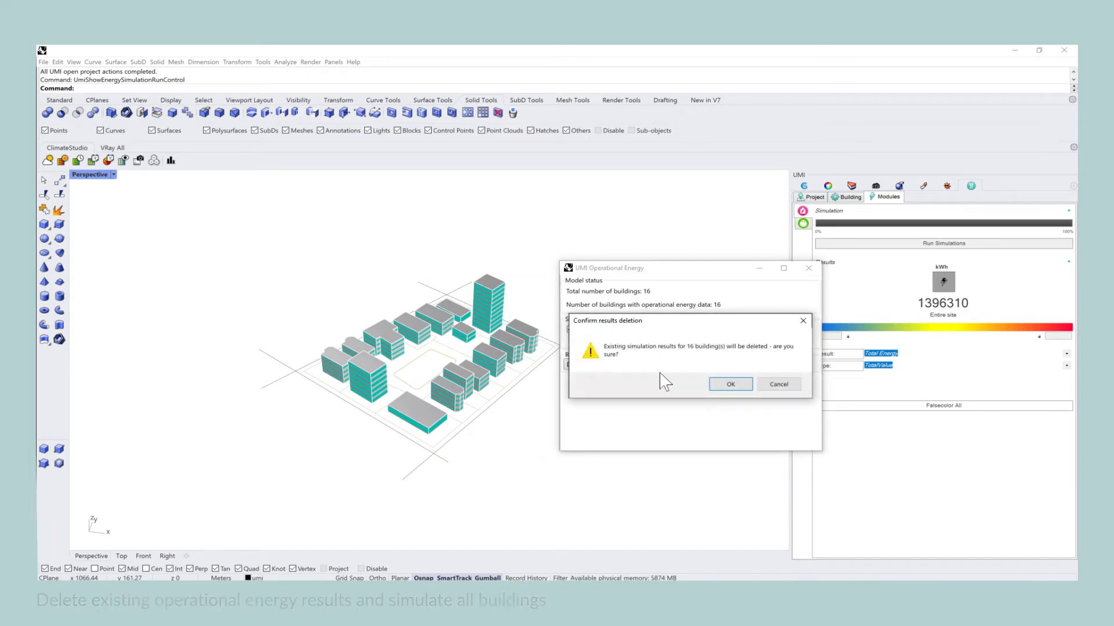
{"action": "left_click", "coordinate": [730, 384]}
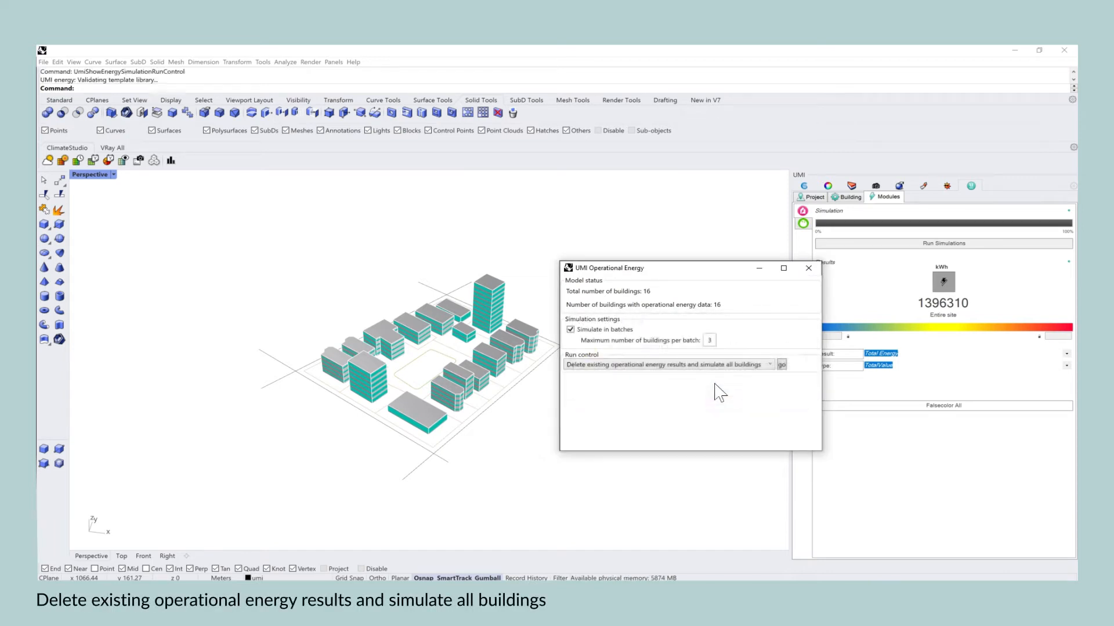
{"action": "left_click", "coordinate": [780, 364]}
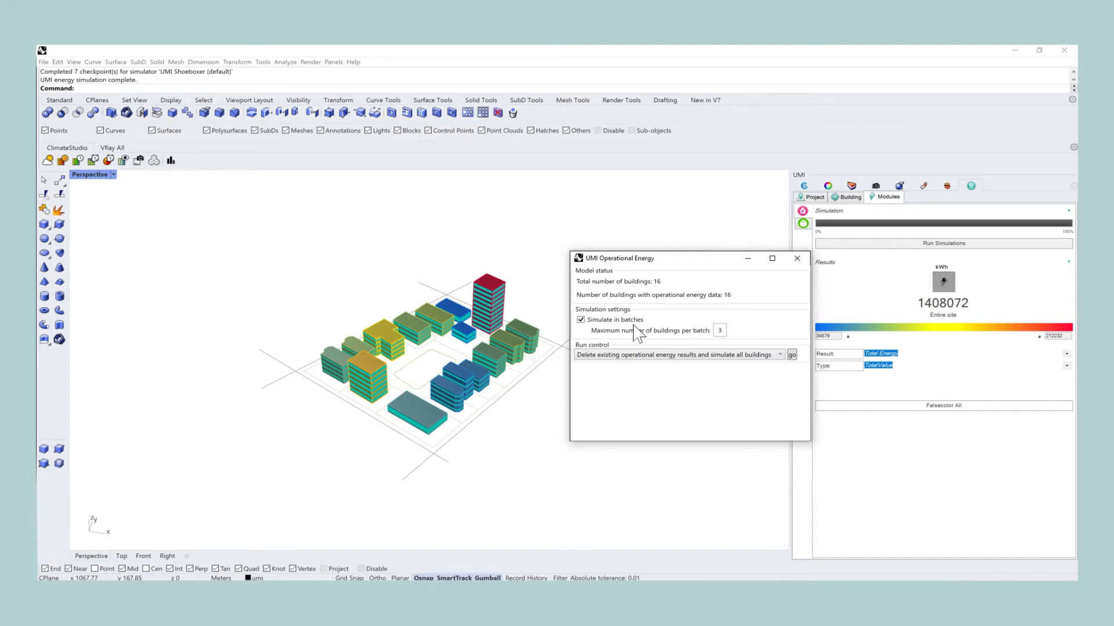
{"action": "mouse_move", "coordinate": [558, 338]}
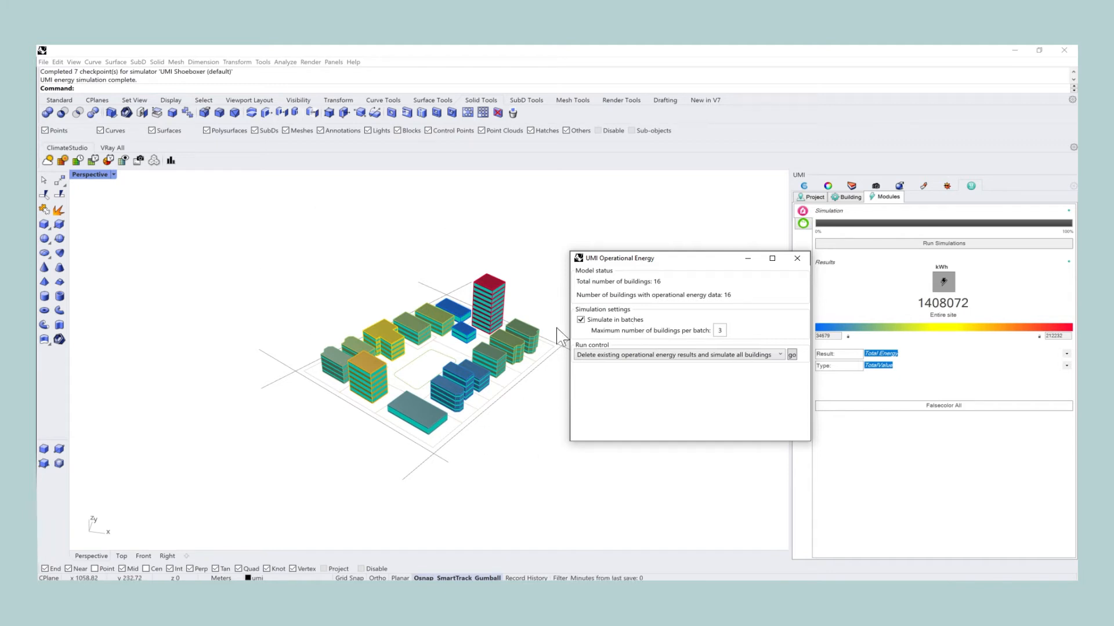
Step: Select the tall tower to read its total energy, then deselect to show the site total
{"action": "left_click", "coordinate": [486, 298]}
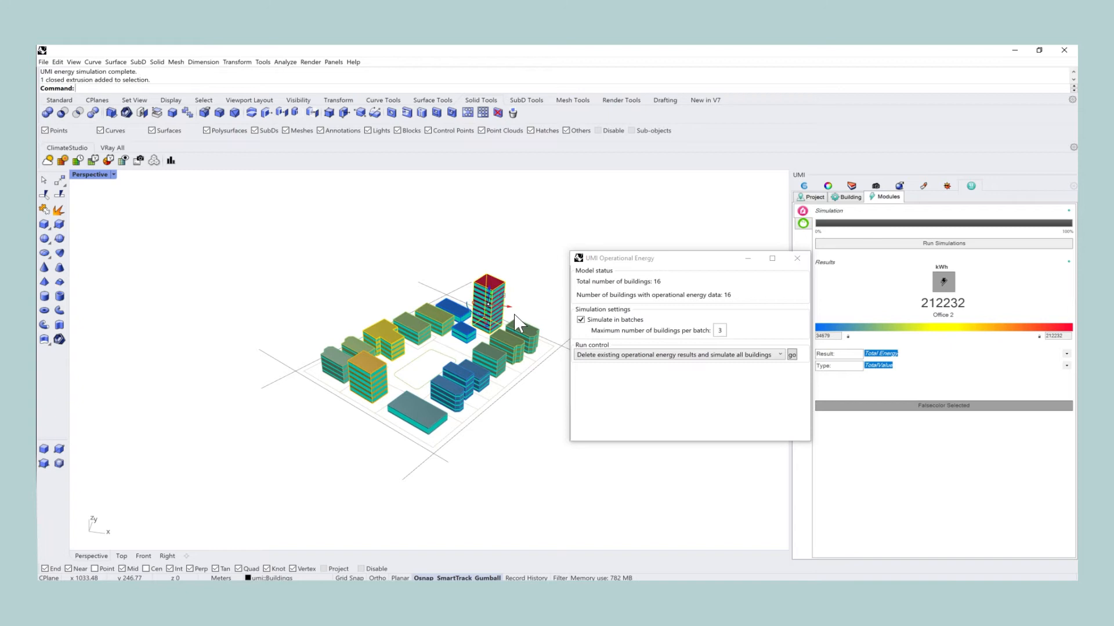
{"action": "mouse_move", "coordinate": [439, 405]}
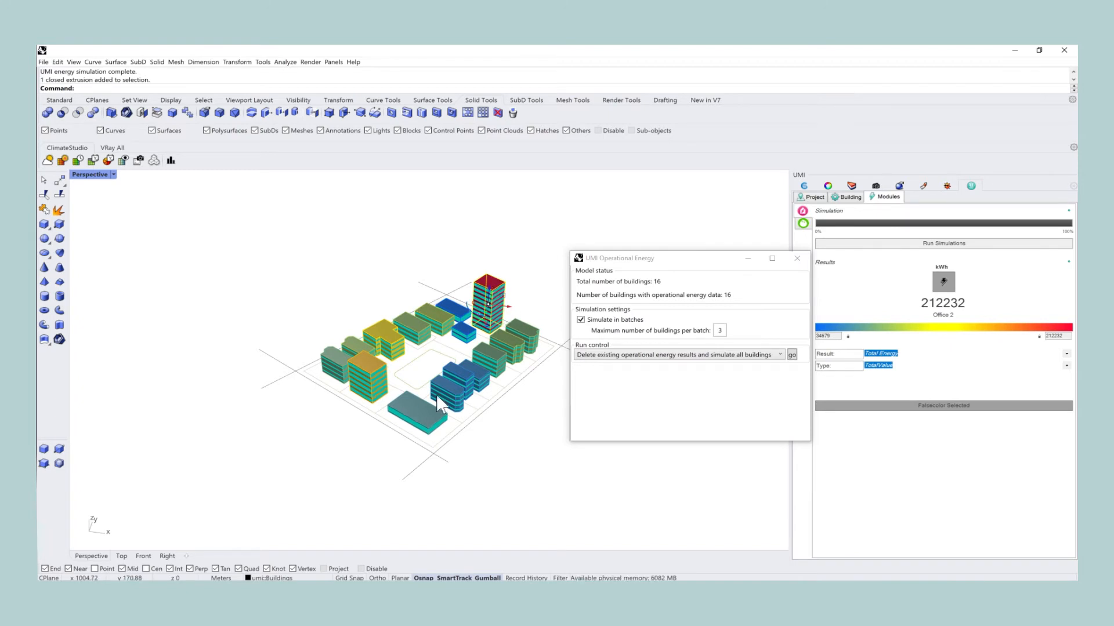
{"action": "left_click", "coordinate": [461, 331]}
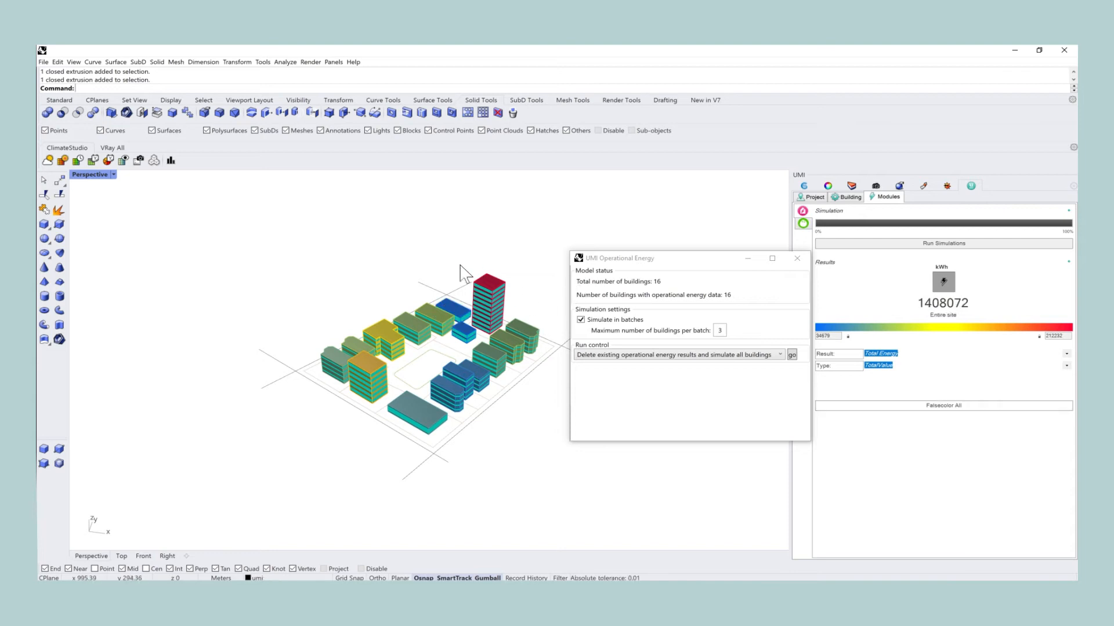
{"action": "mouse_move", "coordinate": [508, 321]}
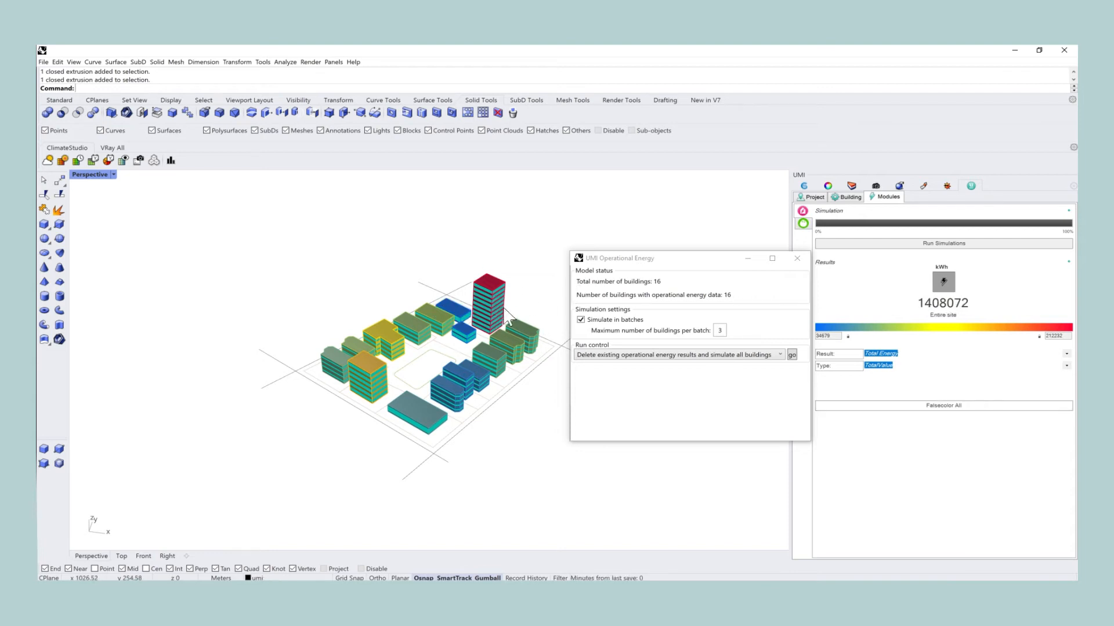
{"action": "mouse_move", "coordinate": [505, 315]}
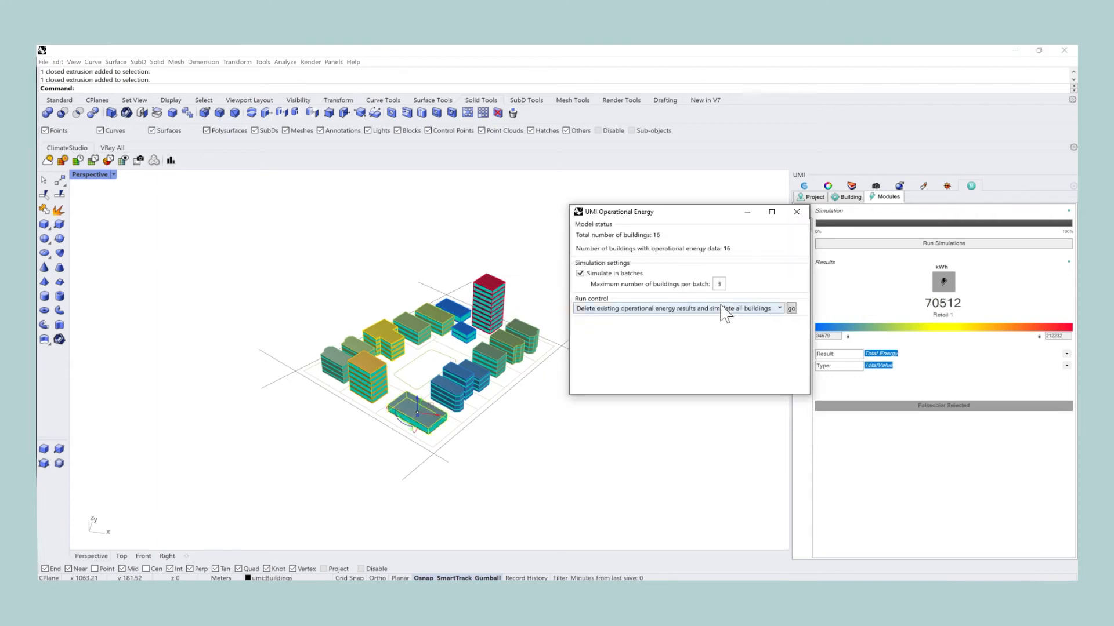
Step: Run with 'Simulate all buildings without existing operational energy results'; nothing to simulate
{"action": "left_click", "coordinate": [777, 309]}
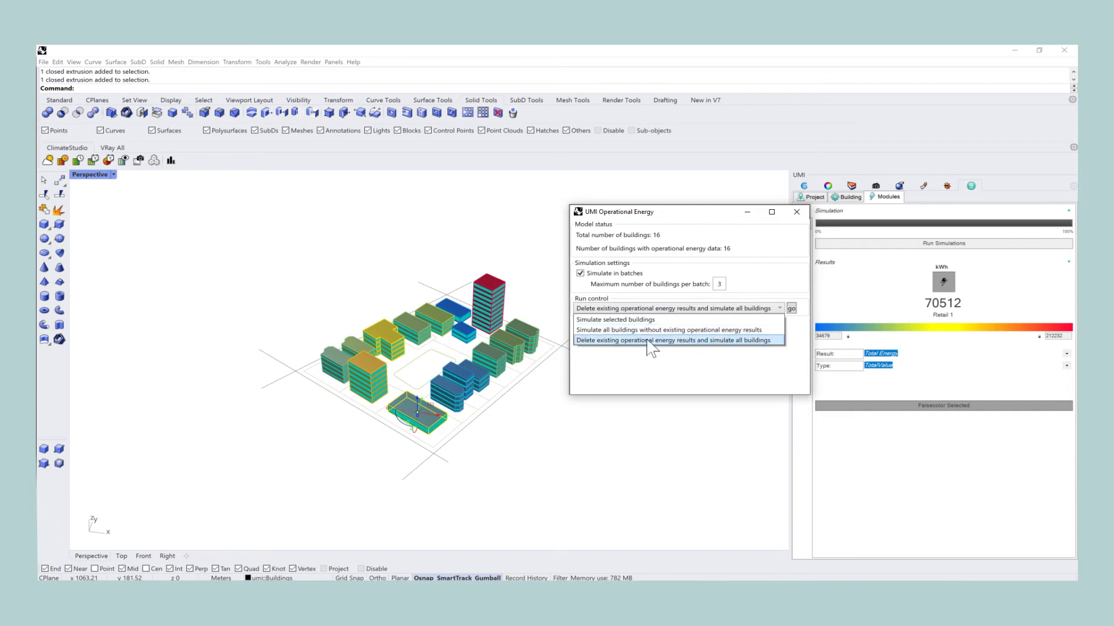
{"action": "mouse_move", "coordinate": [668, 329]}
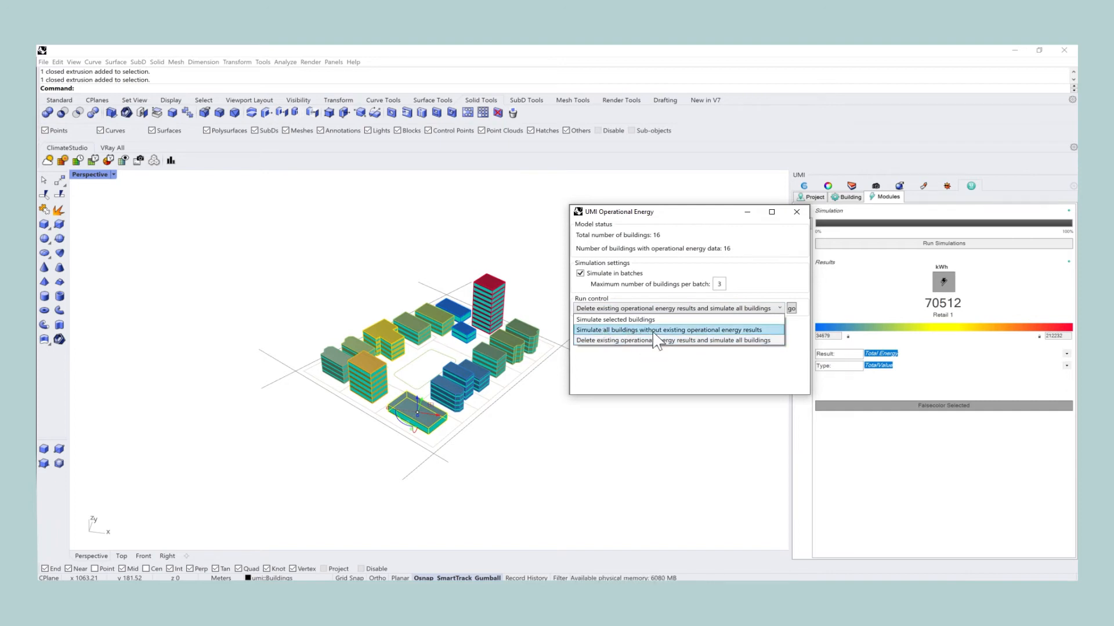
{"action": "left_click", "coordinate": [668, 329]}
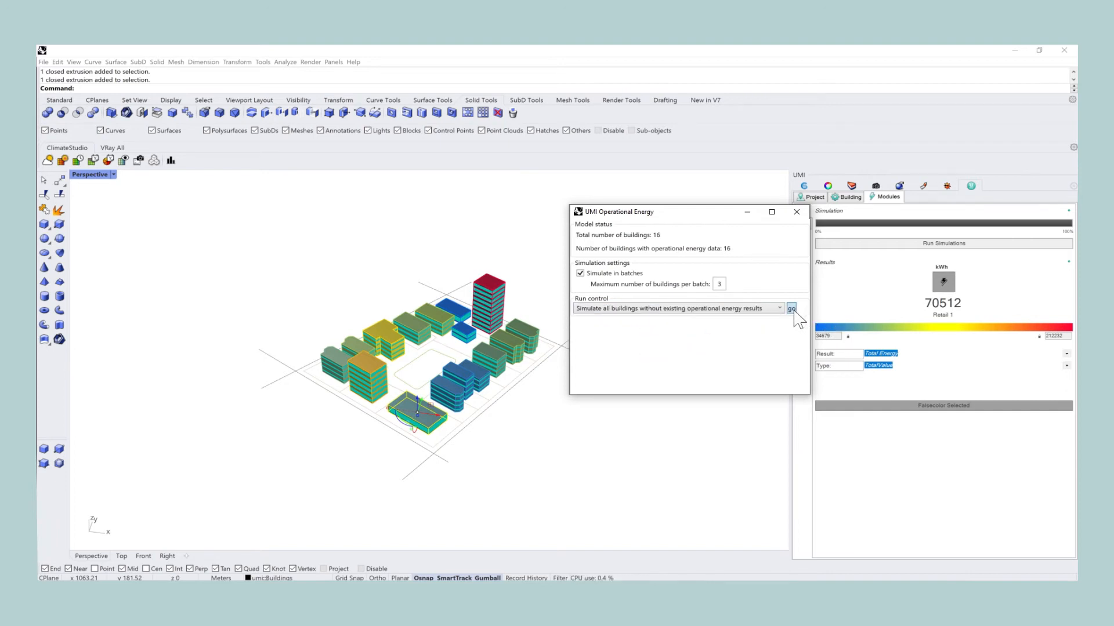
{"action": "left_click", "coordinate": [790, 307]}
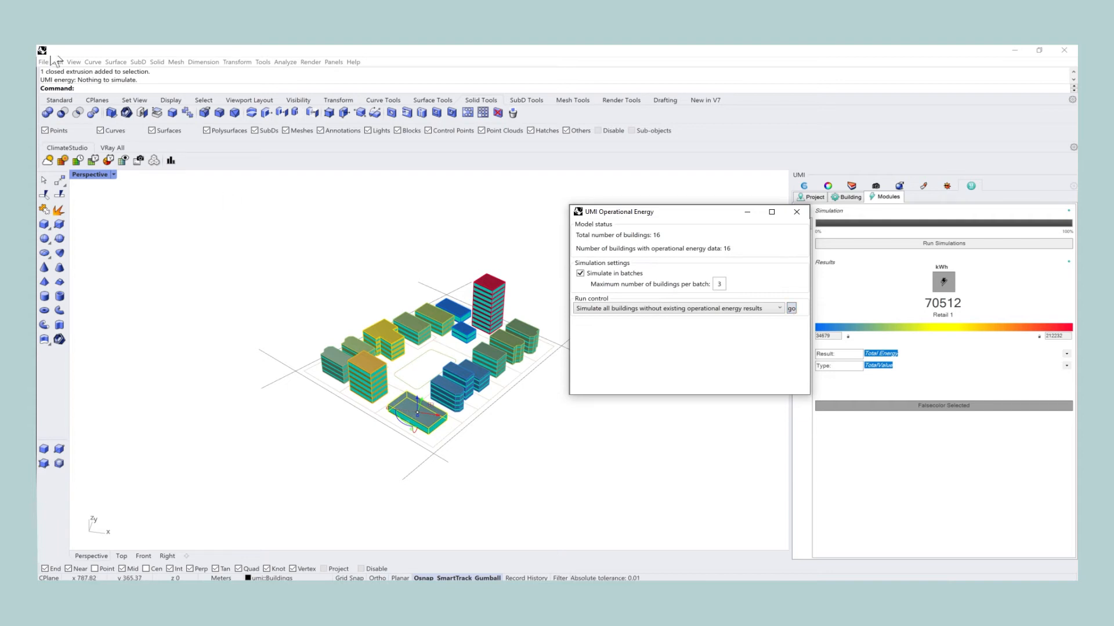
{"action": "mouse_move", "coordinate": [562, 297]}
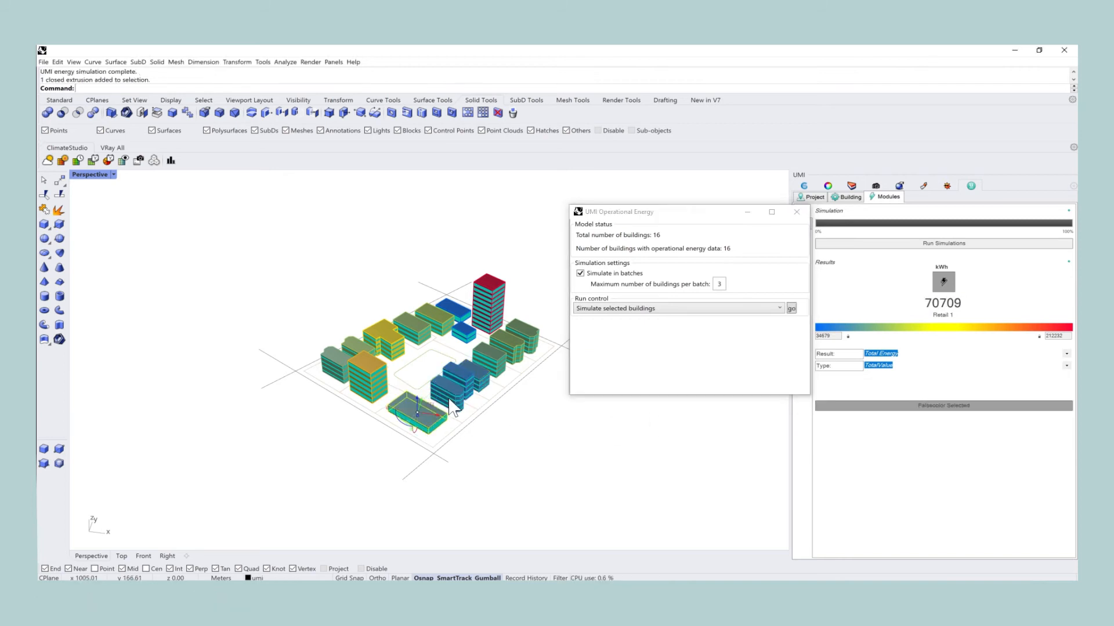
Step: Deselect to the site total and set Run control to delete results and simulate all buildings
{"action": "left_click", "coordinate": [465, 376]}
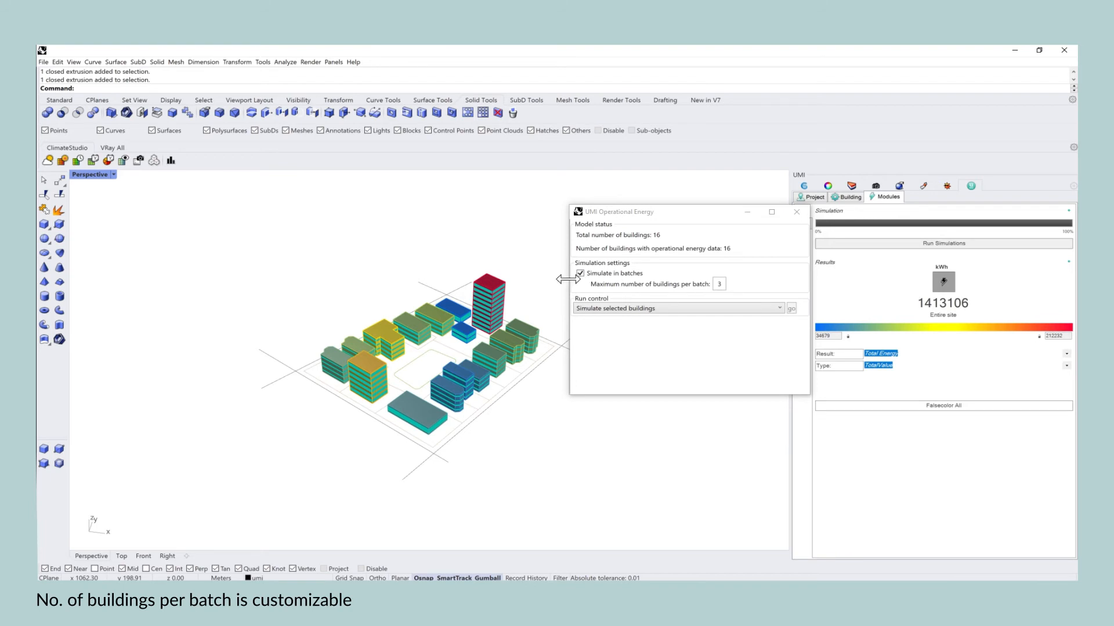
{"action": "mouse_move", "coordinate": [522, 278]}
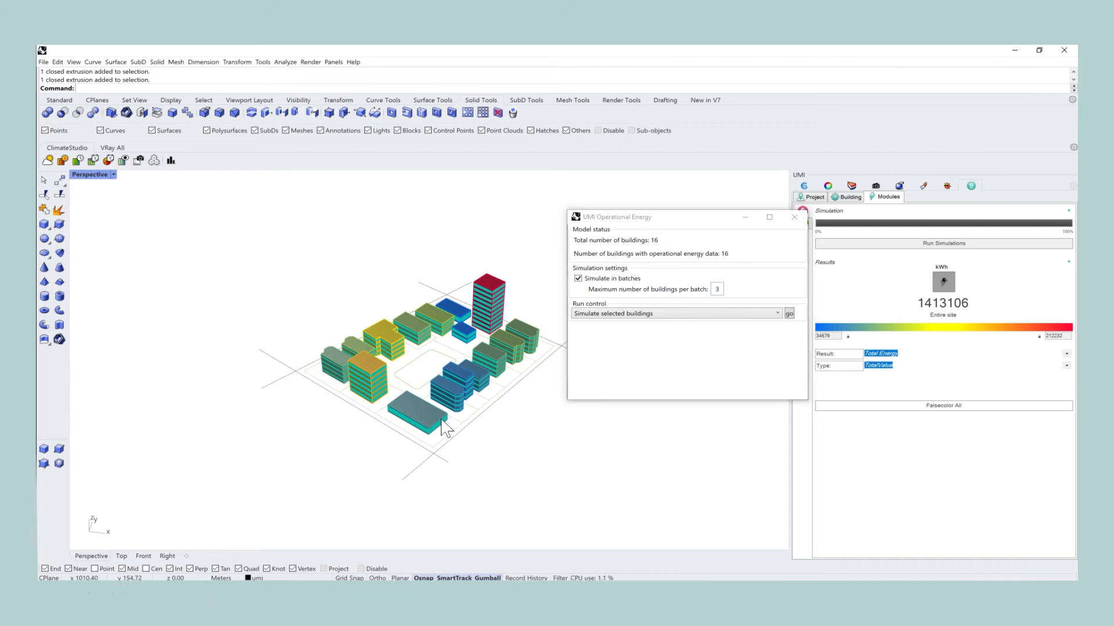
{"action": "left_click", "coordinate": [445, 394]}
{"action": "type", "text": "5"}
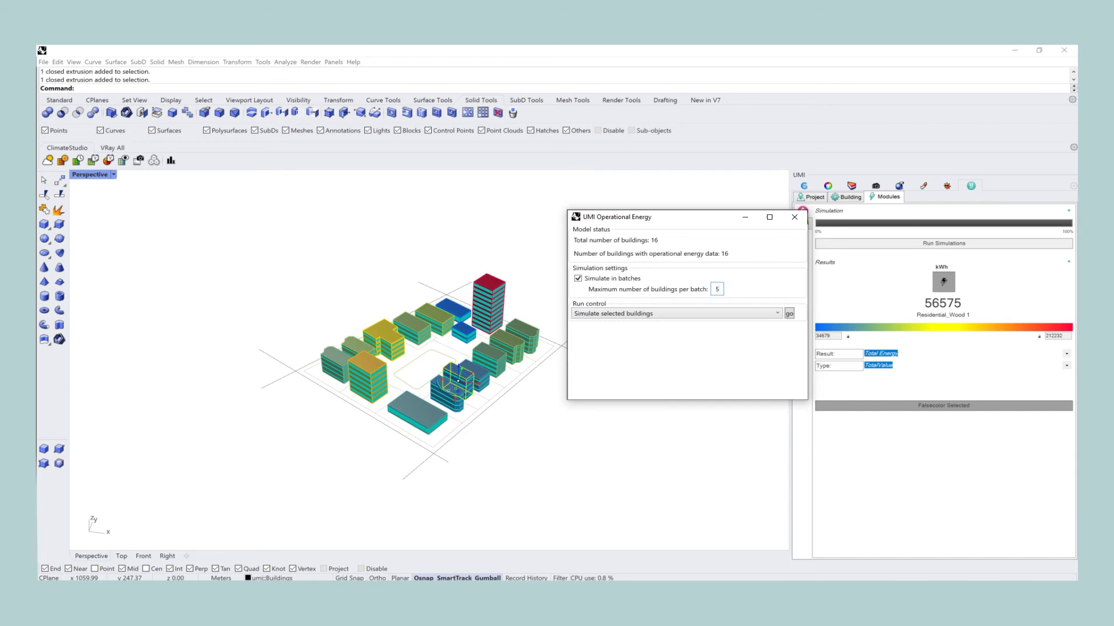
{"action": "left_click", "coordinate": [776, 313]}
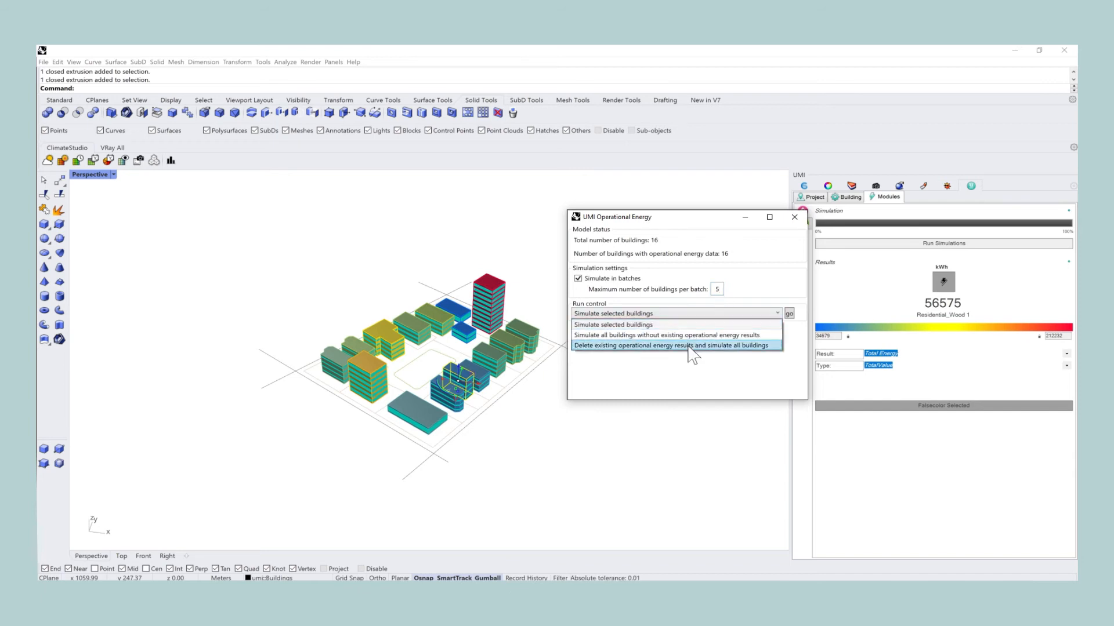
{"action": "left_click", "coordinate": [672, 345]}
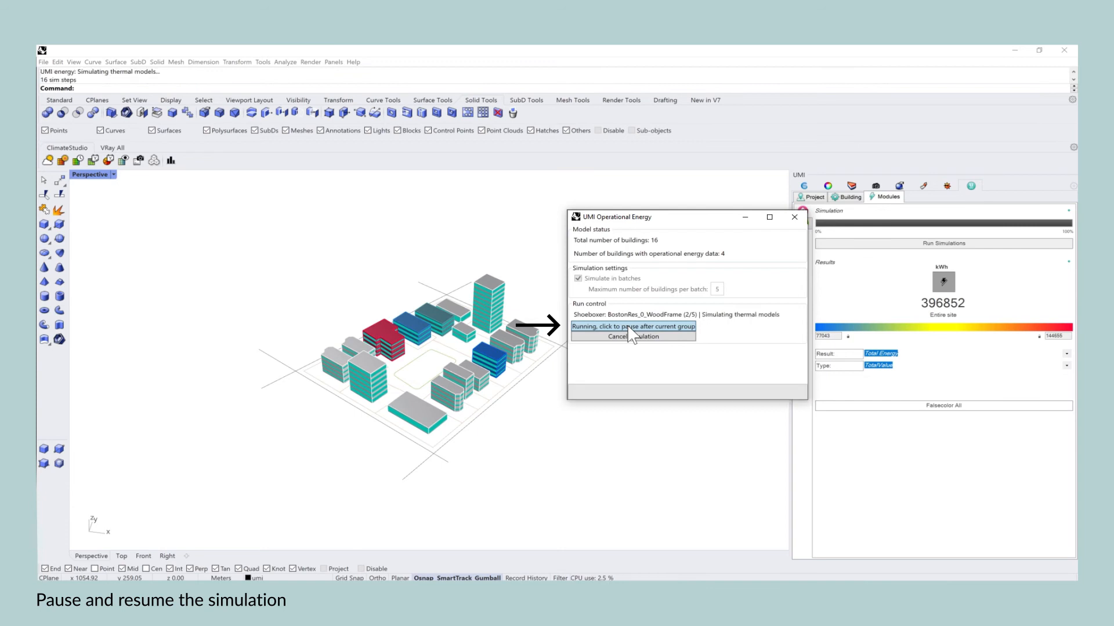
Step: Pause the run after the current group, then resume until all buildings are simulated
{"action": "left_click", "coordinate": [631, 326]}
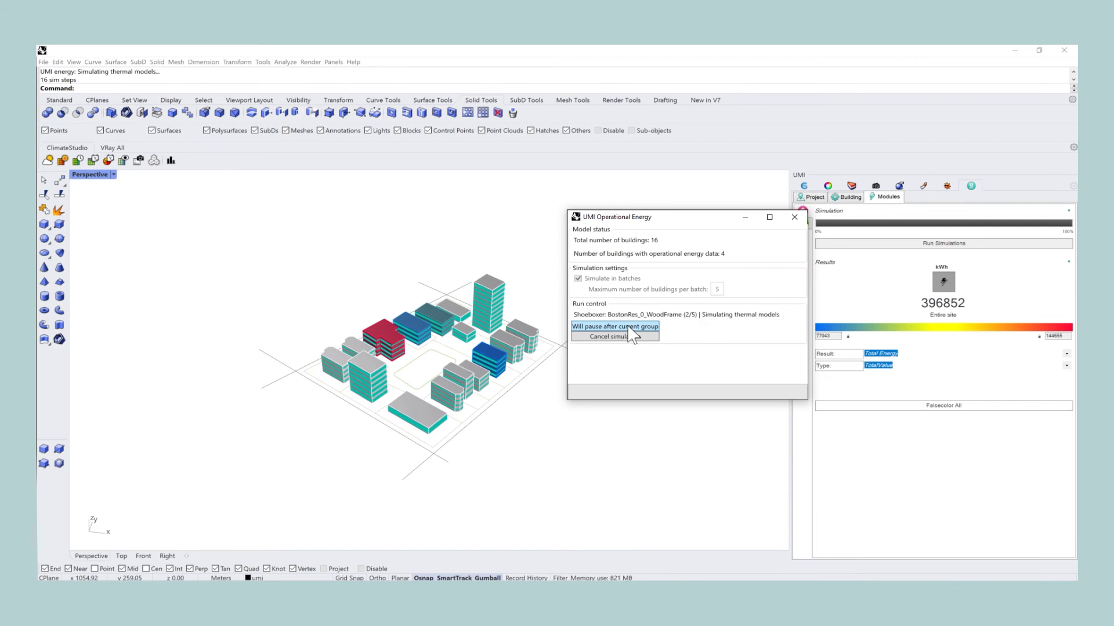
{"action": "mouse_move", "coordinate": [750, 282]}
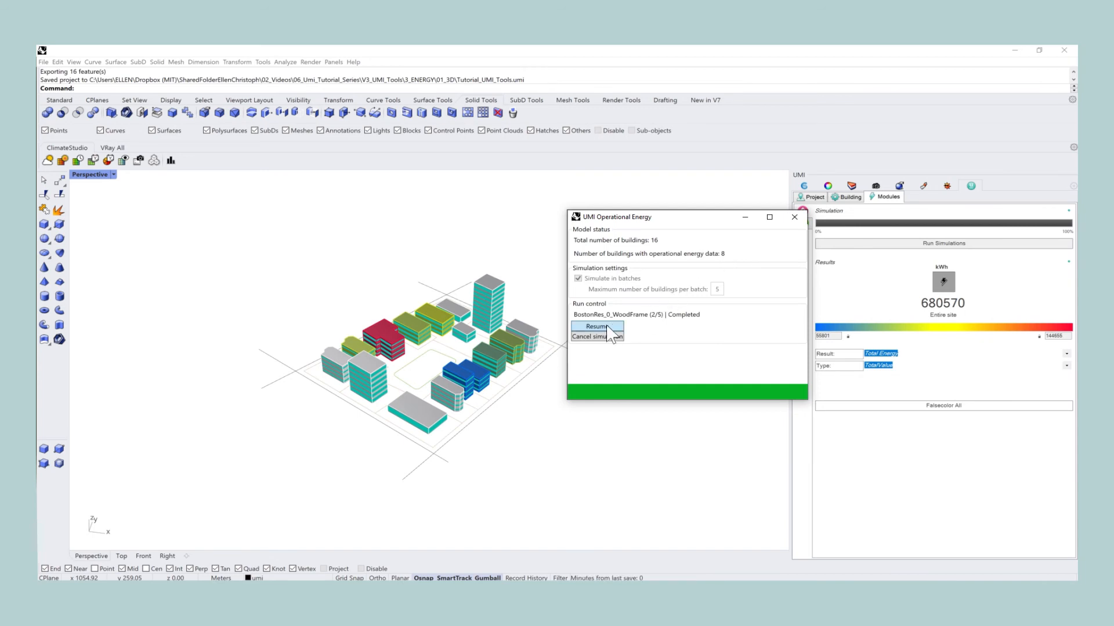
{"action": "left_click", "coordinate": [596, 326]}
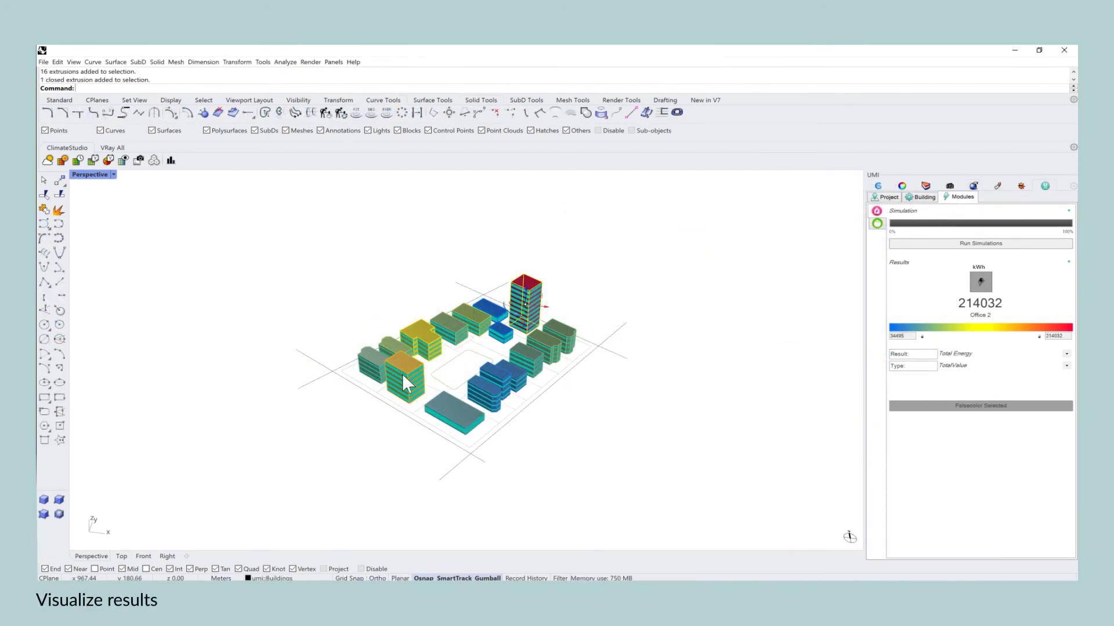
{"action": "left_click", "coordinate": [404, 372]}
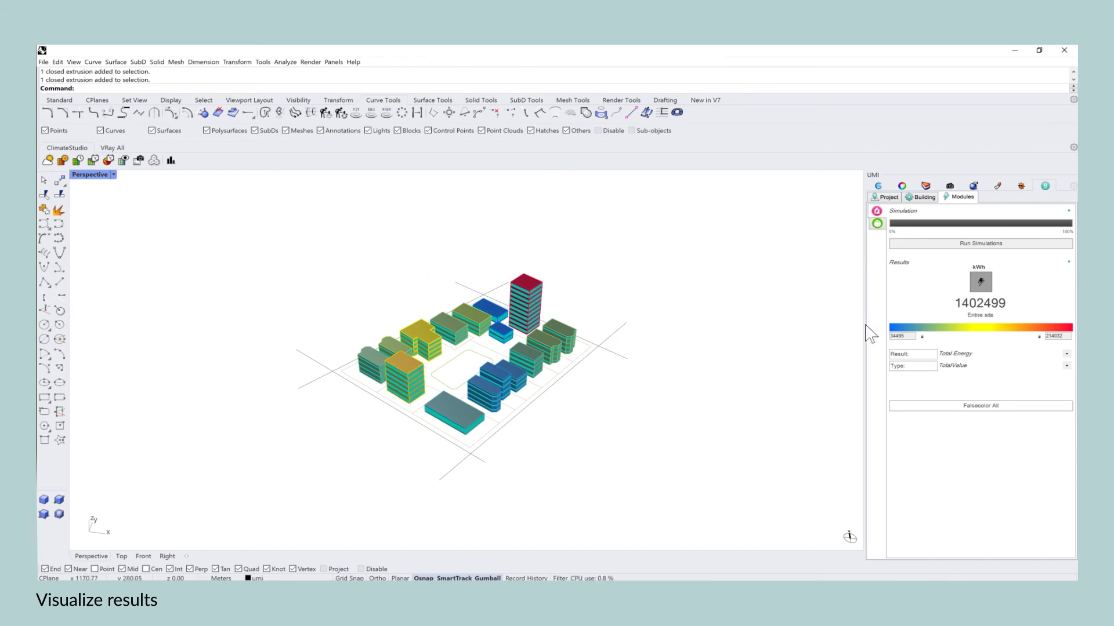
{"action": "left_click", "coordinate": [1065, 353]}
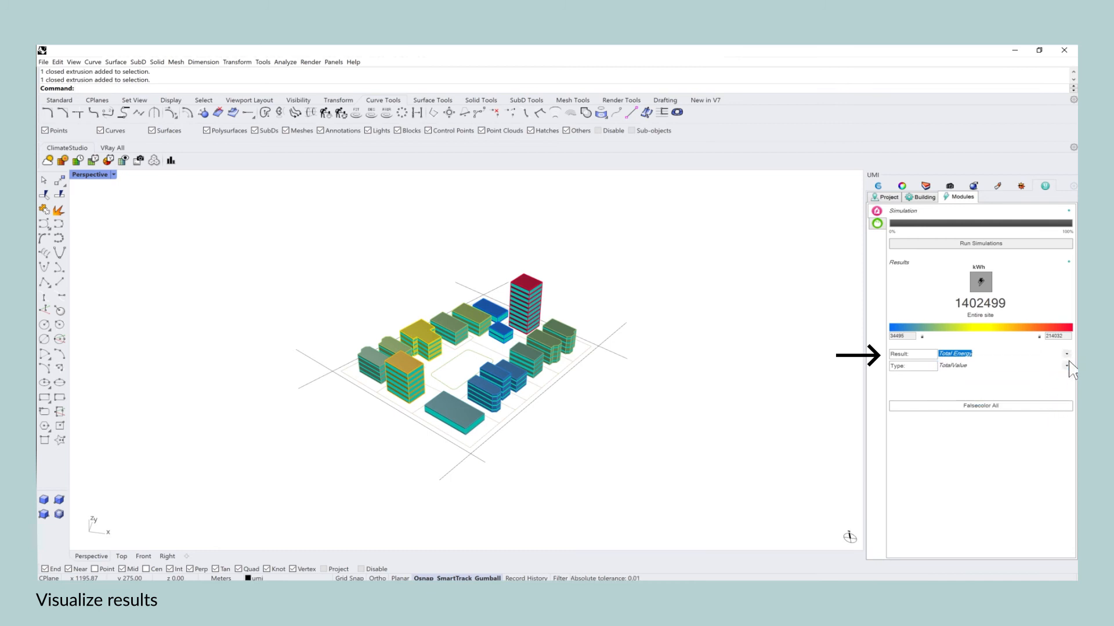
{"action": "left_click", "coordinate": [1065, 365]}
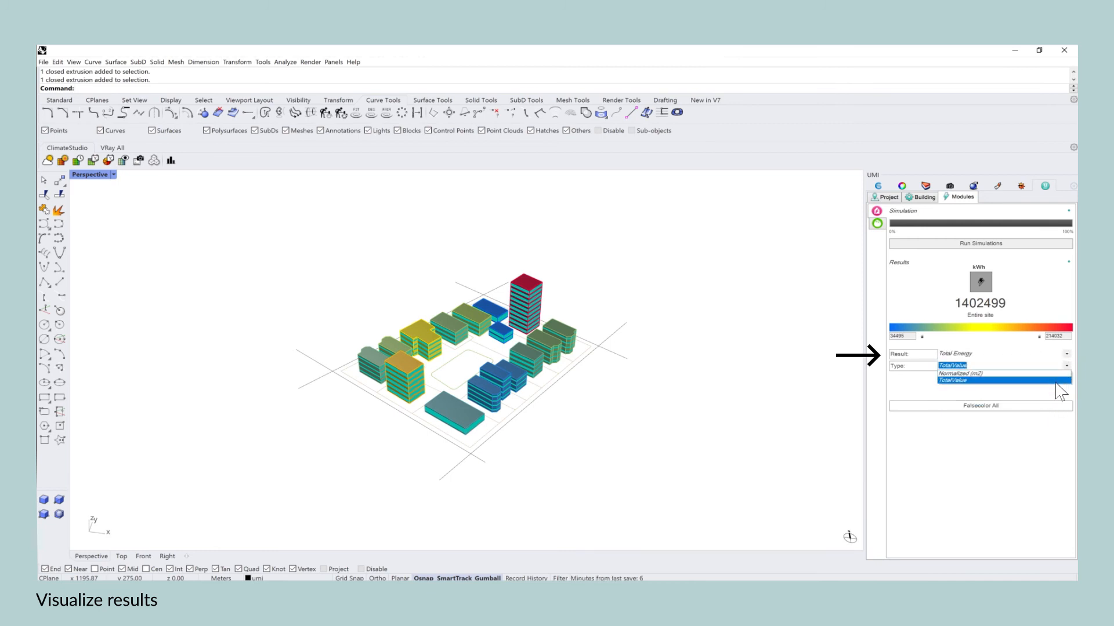
{"action": "left_click", "coordinate": [953, 380]}
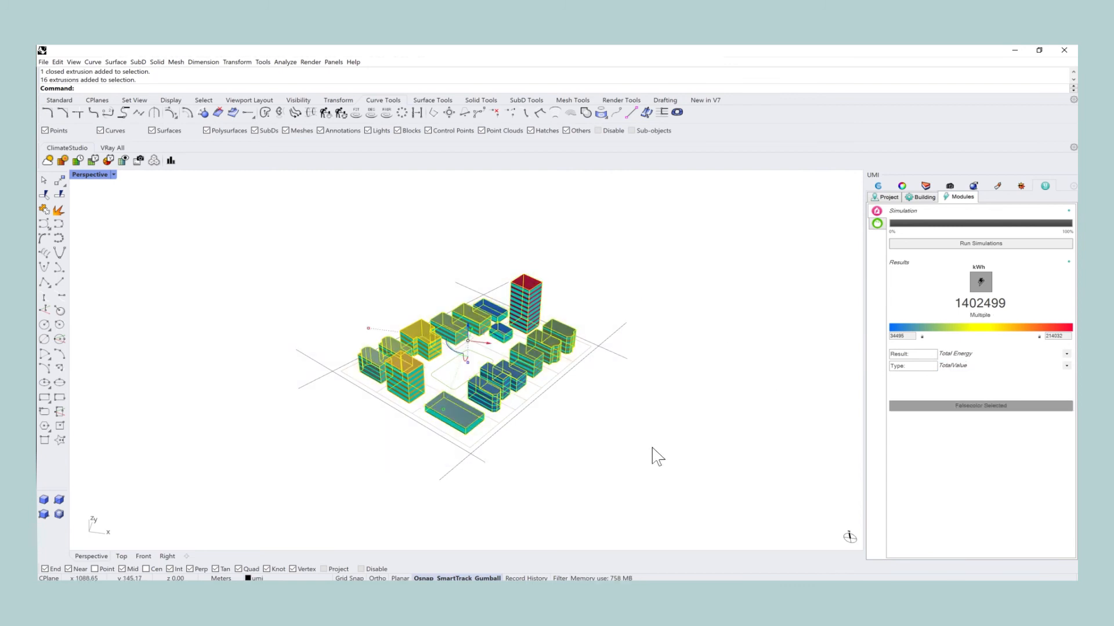
{"action": "mouse_move", "coordinate": [973, 320]}
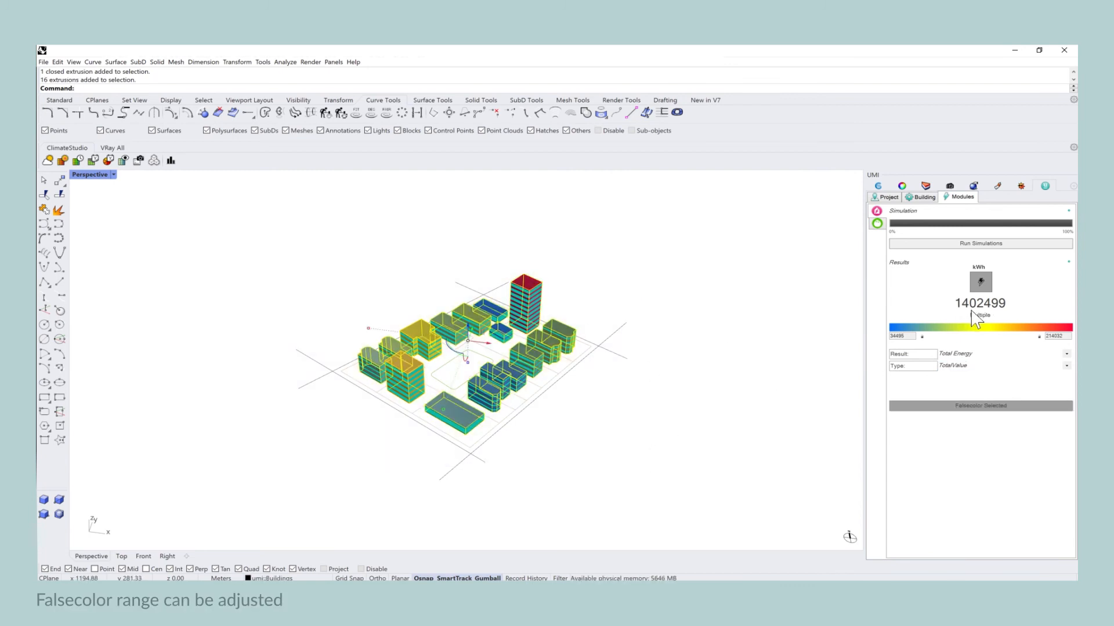
{"action": "mouse_move", "coordinate": [1003, 321]}
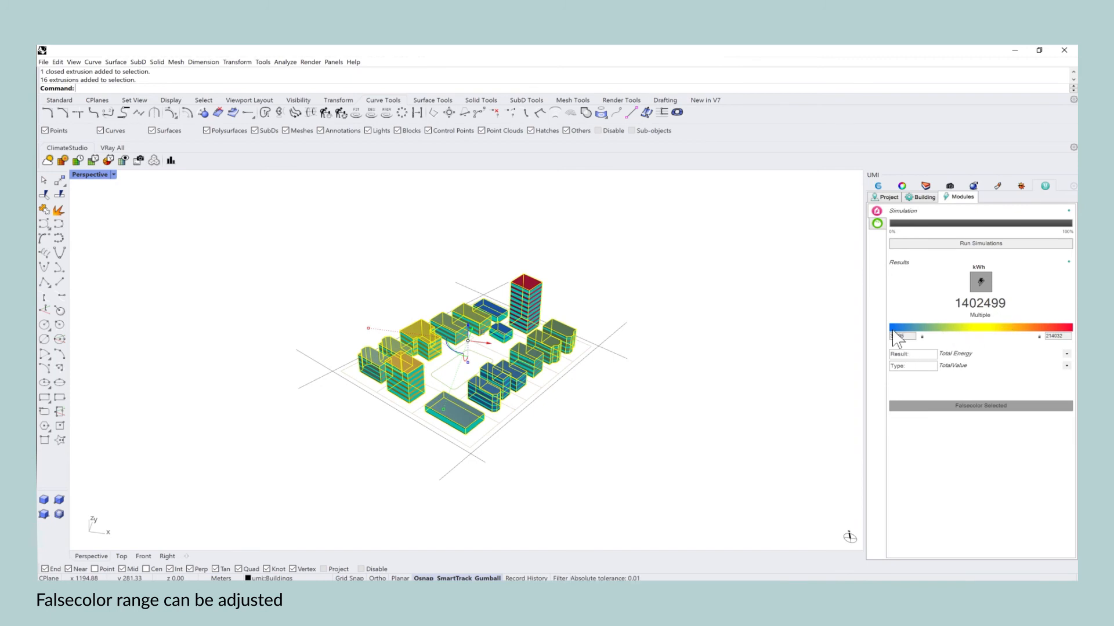
{"action": "triple_click", "coordinate": [1057, 335]}
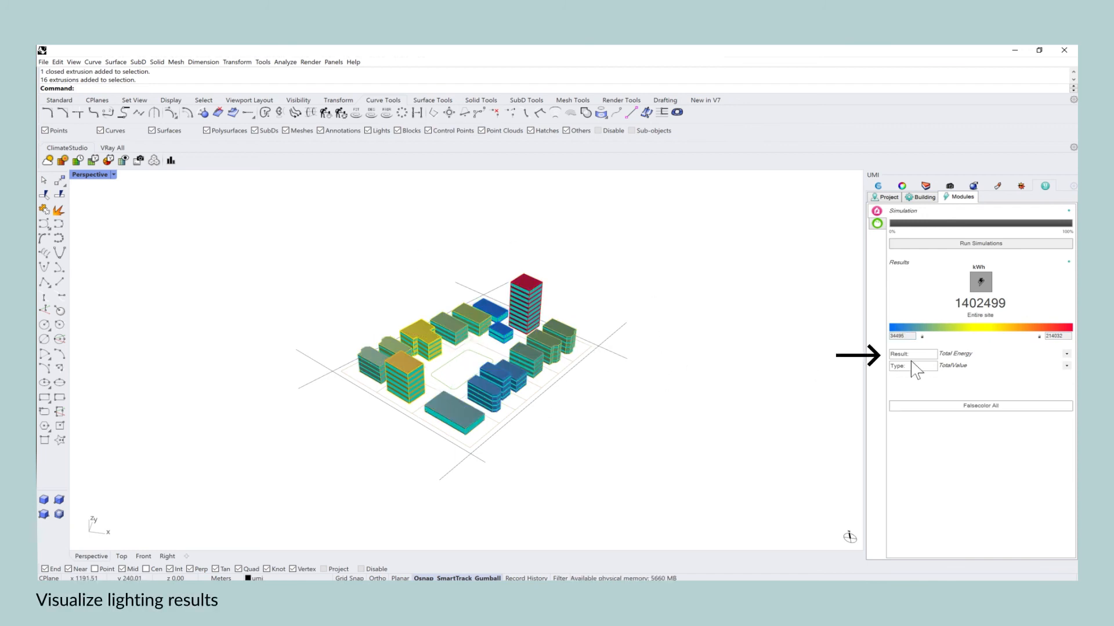
Step: Switch Result to Lighting and false-colour the buildings (site total 210,877 kWh)
{"action": "left_click", "coordinate": [1064, 354]}
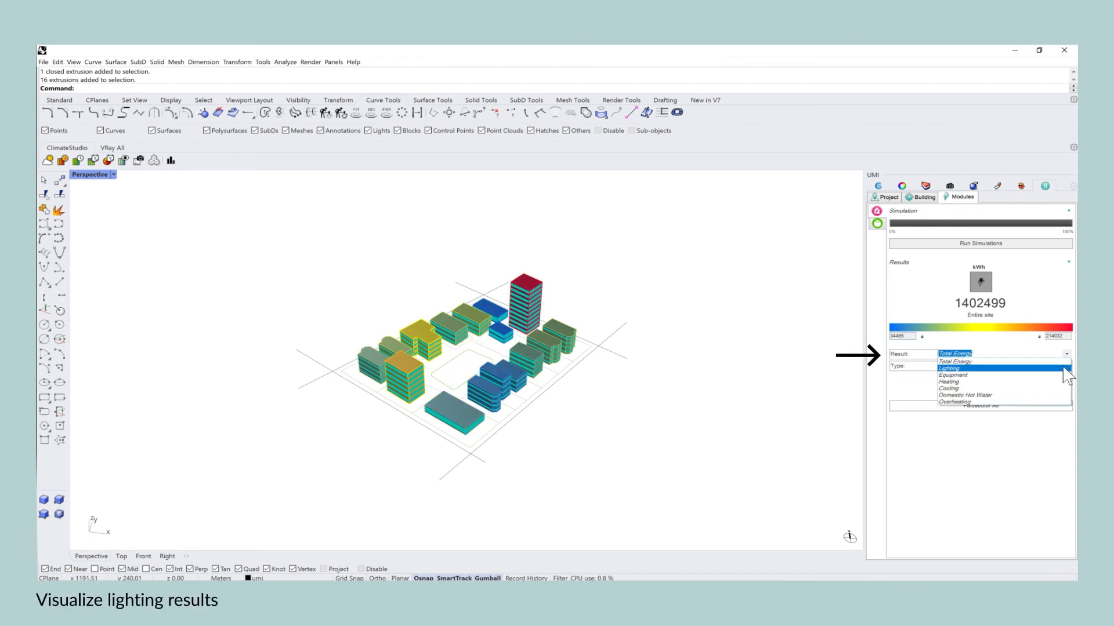
{"action": "left_click", "coordinate": [949, 368]}
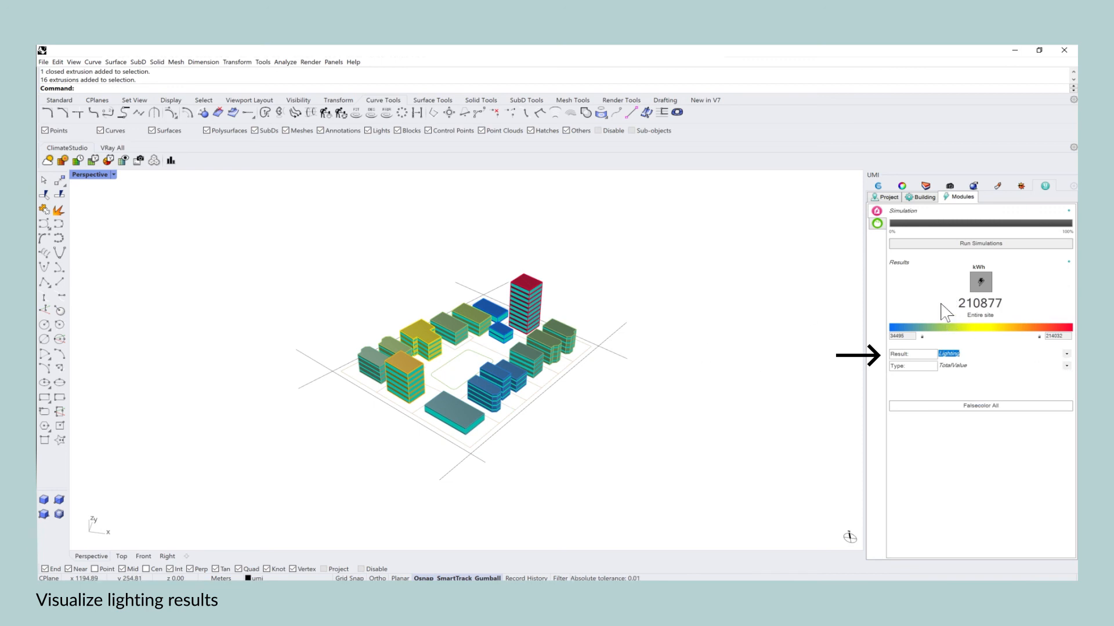
{"action": "mouse_move", "coordinate": [535, 346]}
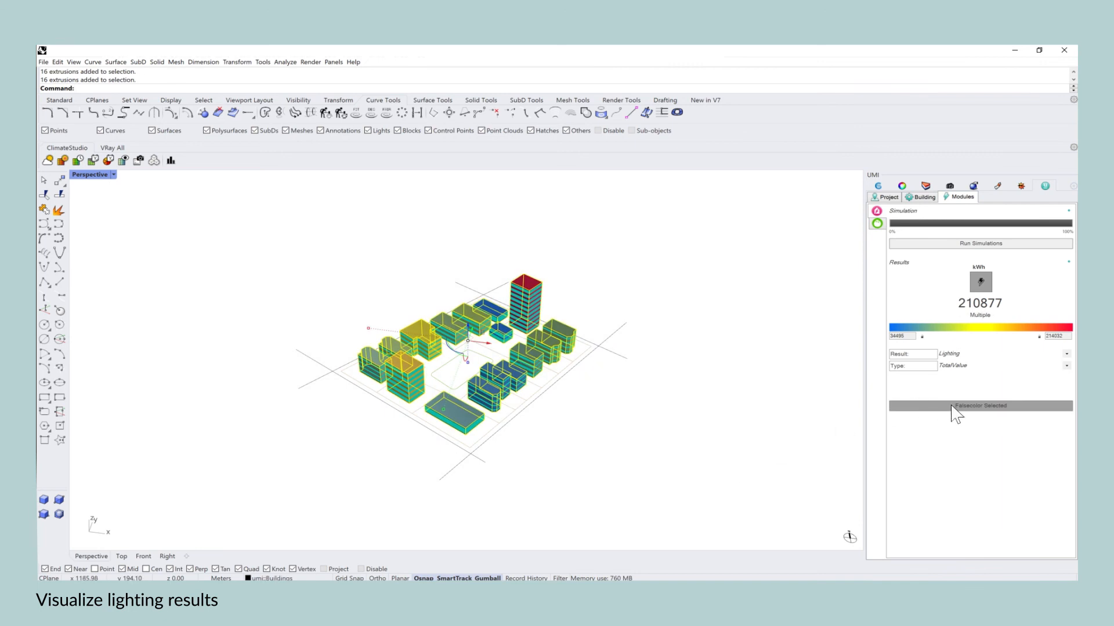
{"action": "left_click", "coordinate": [979, 406]}
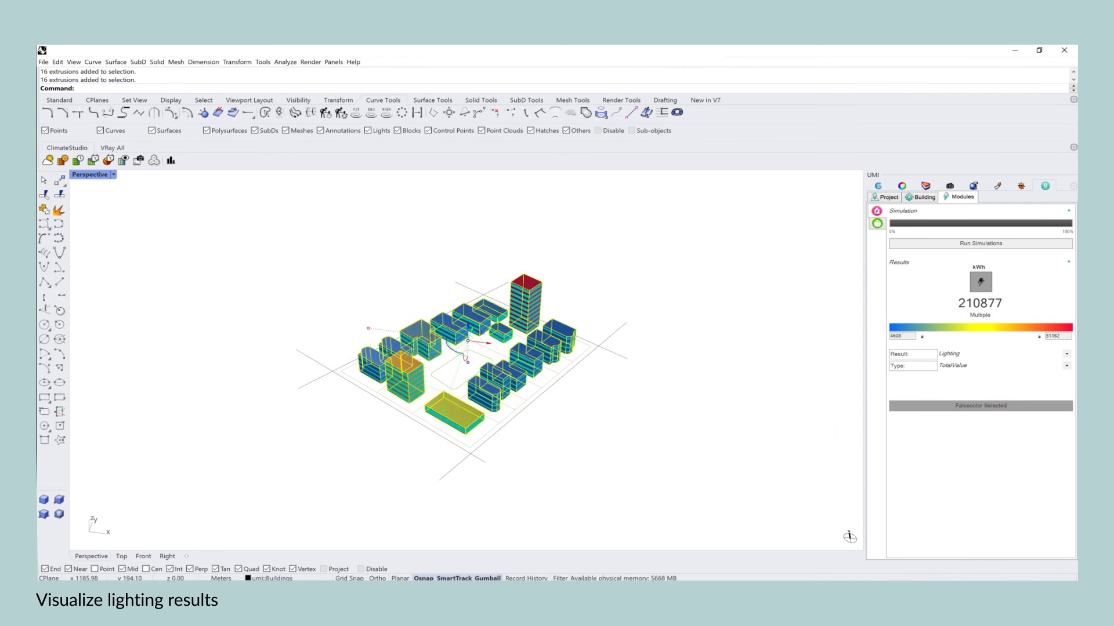
Step: Read one building's lighting energy, deselect to the site total, and reopen the Result list
{"action": "left_click", "coordinate": [525, 290]}
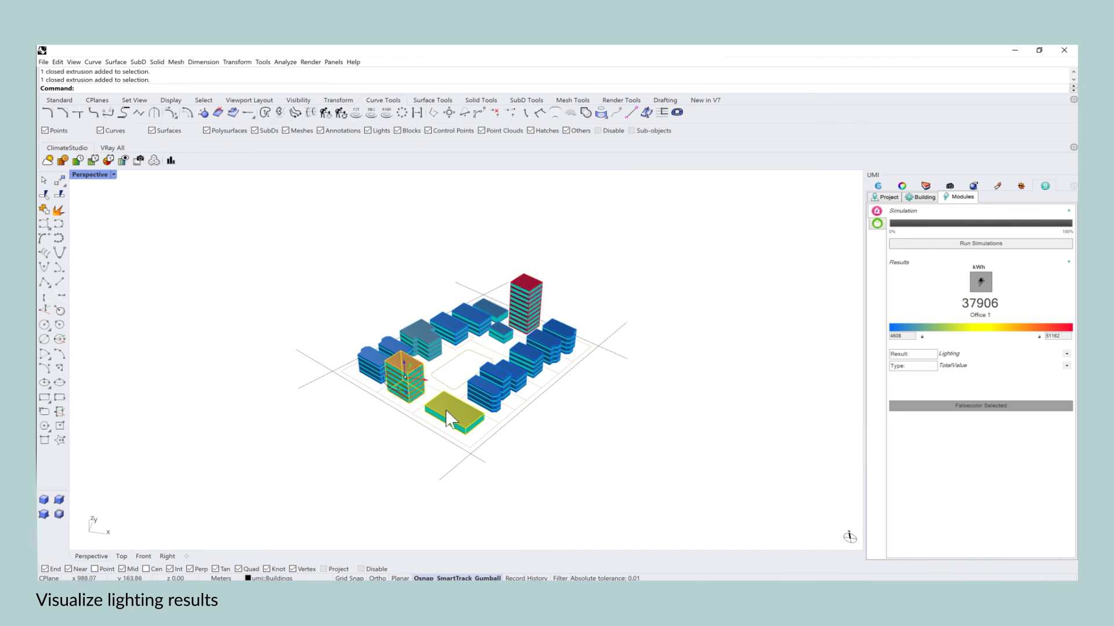
{"action": "left_click", "coordinate": [498, 380]}
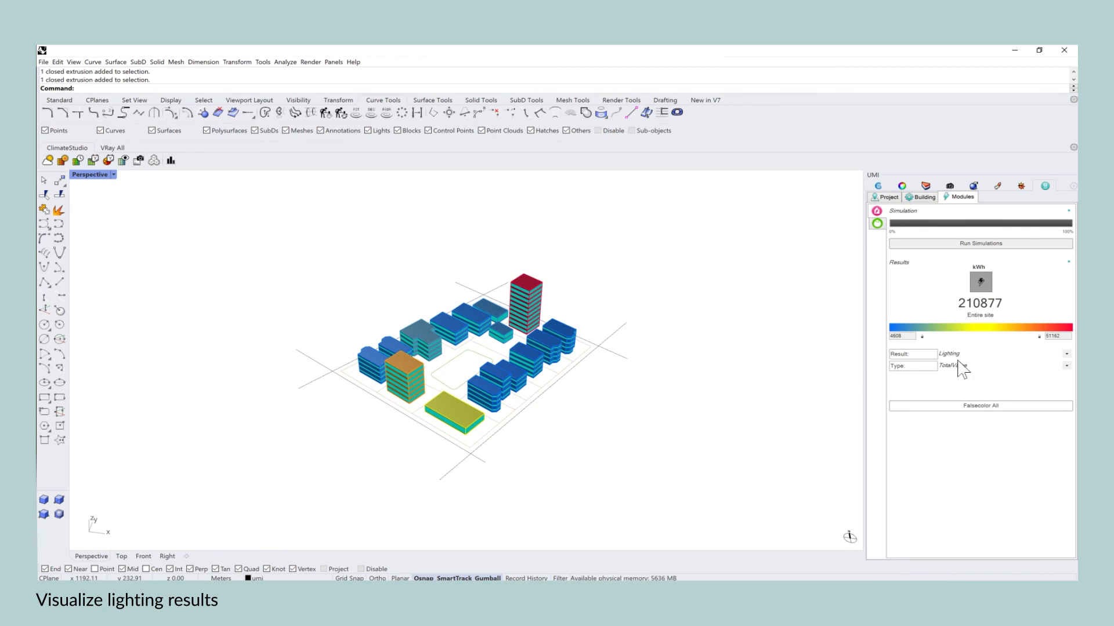
{"action": "left_click", "coordinate": [1065, 354]}
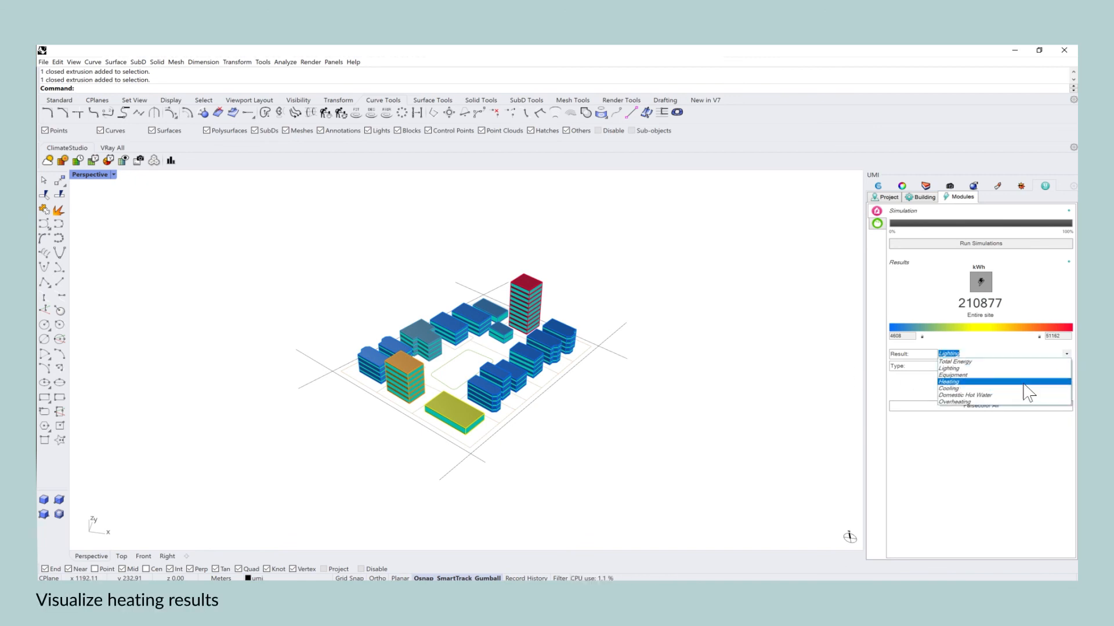
Step: False-colour buildings by Heating (577,105 kWh), then switch Result to Cooling (174,090 kWh)
{"action": "left_click", "coordinate": [950, 382]}
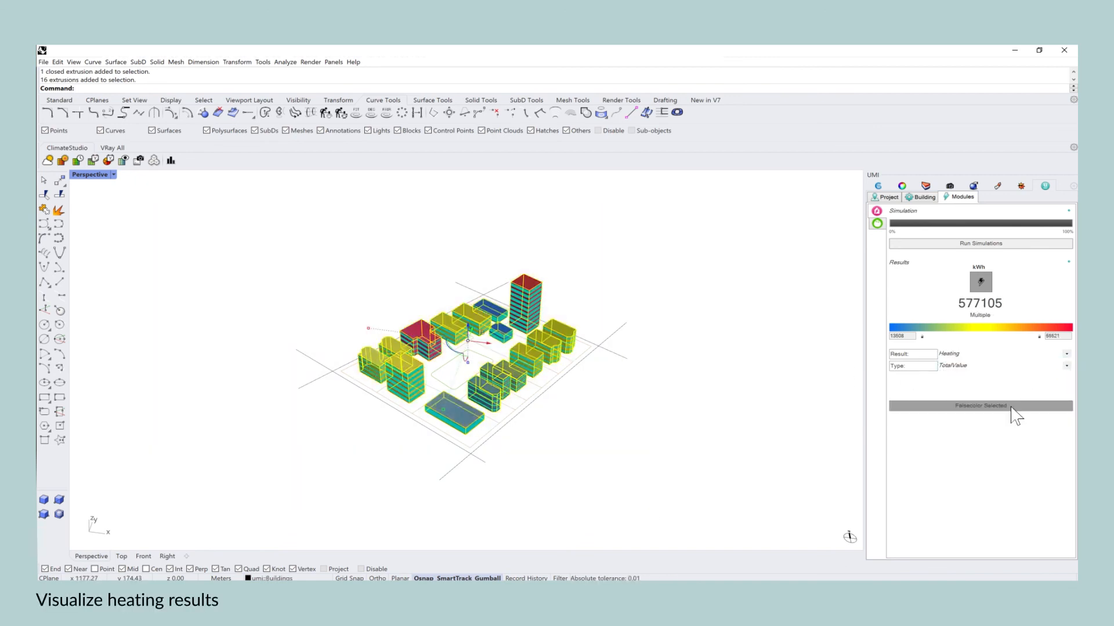
{"action": "left_click", "coordinate": [979, 406]}
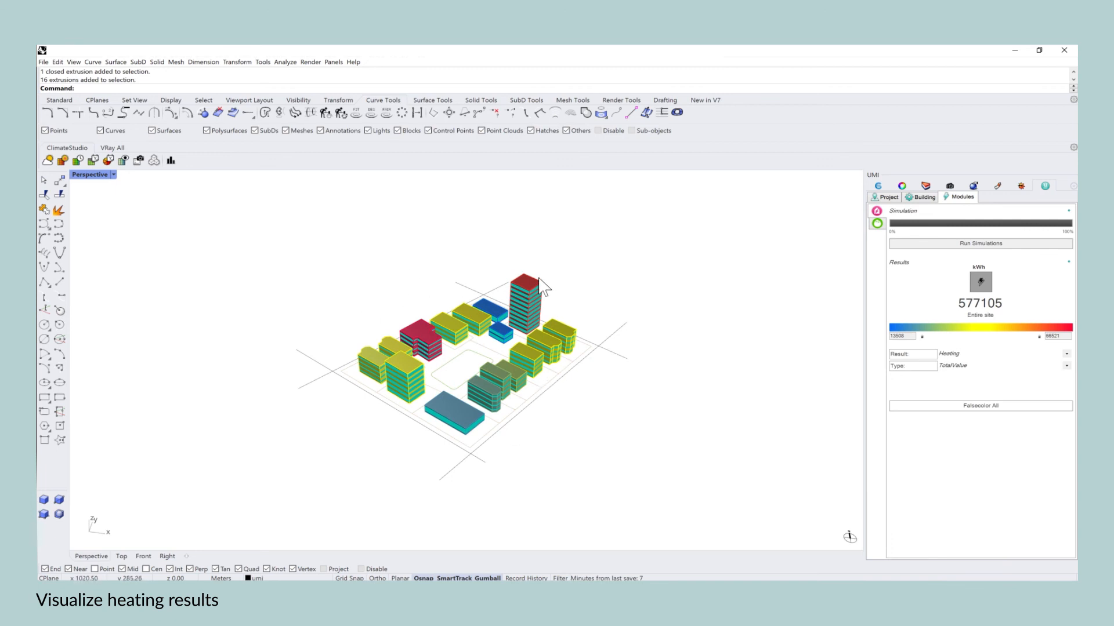
{"action": "mouse_move", "coordinate": [498, 412]}
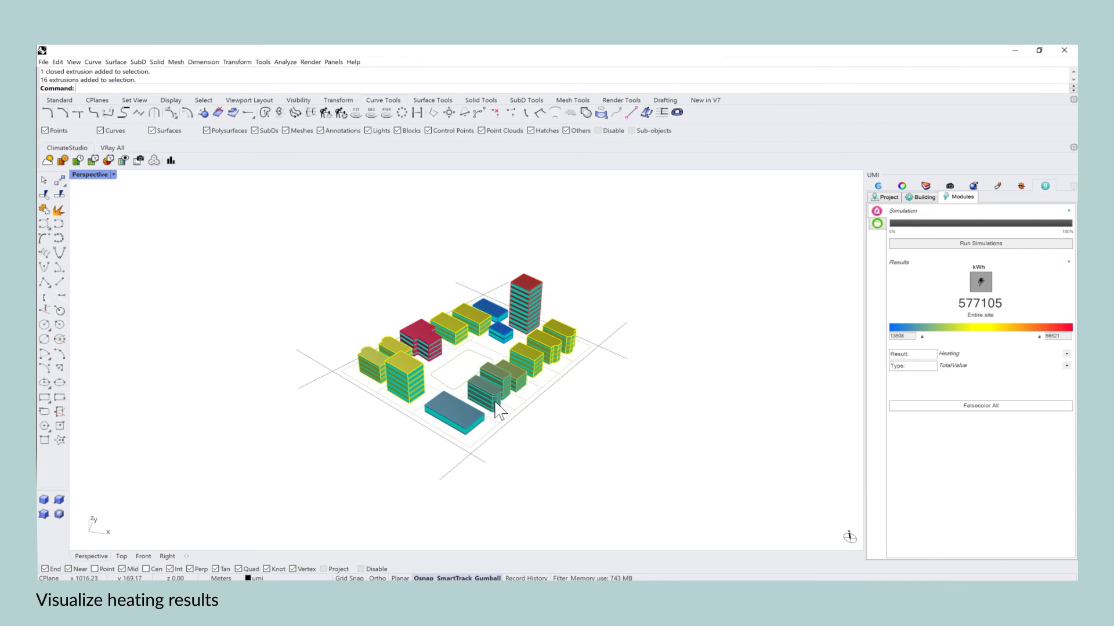
{"action": "mouse_move", "coordinate": [887, 390]}
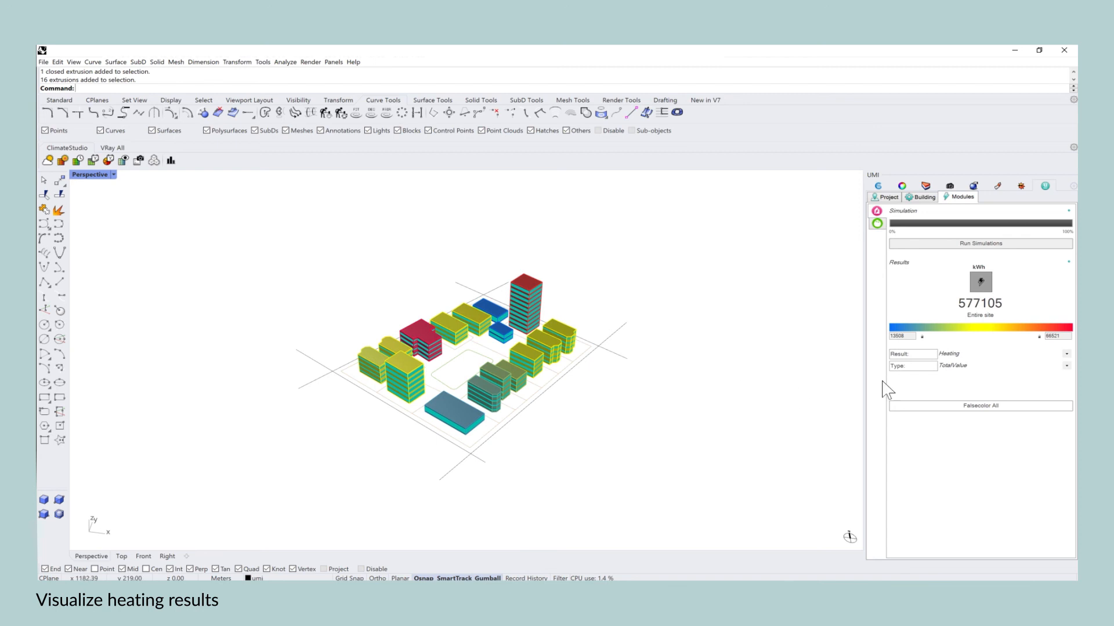
{"action": "left_click", "coordinate": [948, 354]}
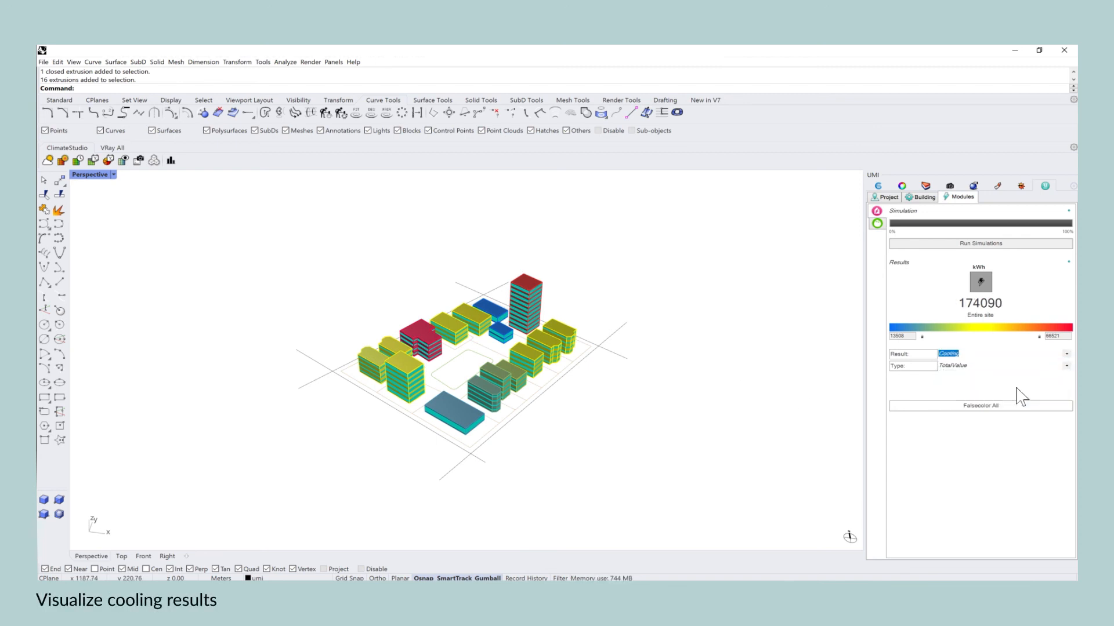
Step: False-colour all buildings by Cooling, then set Result back to Total Energy (1,402,499 kWh)
{"action": "left_click", "coordinate": [980, 406]}
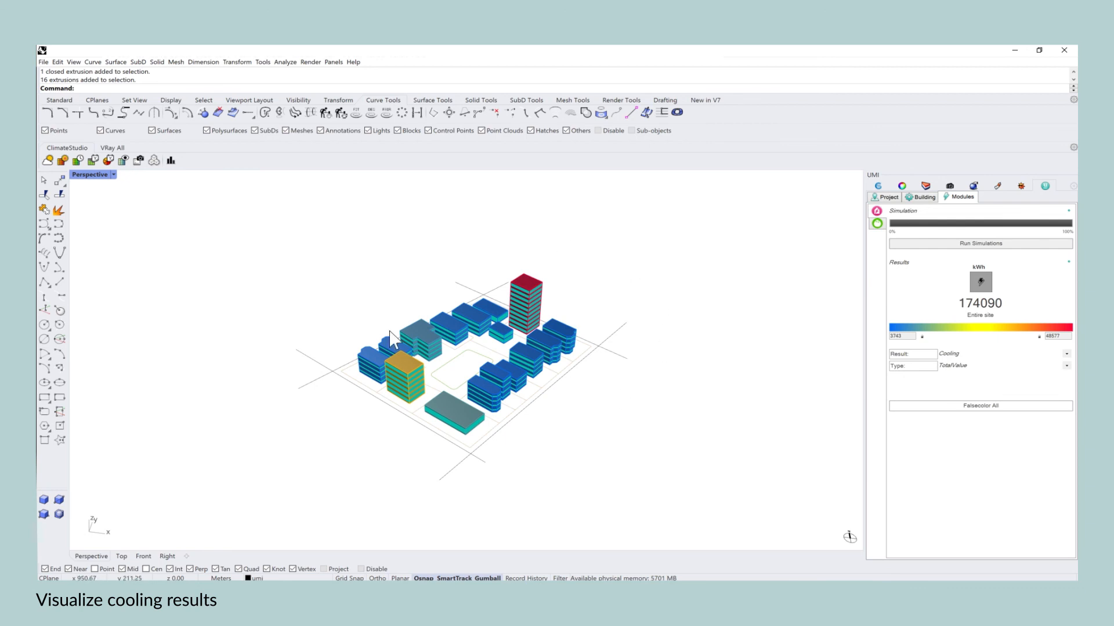
{"action": "mouse_move", "coordinate": [676, 328]}
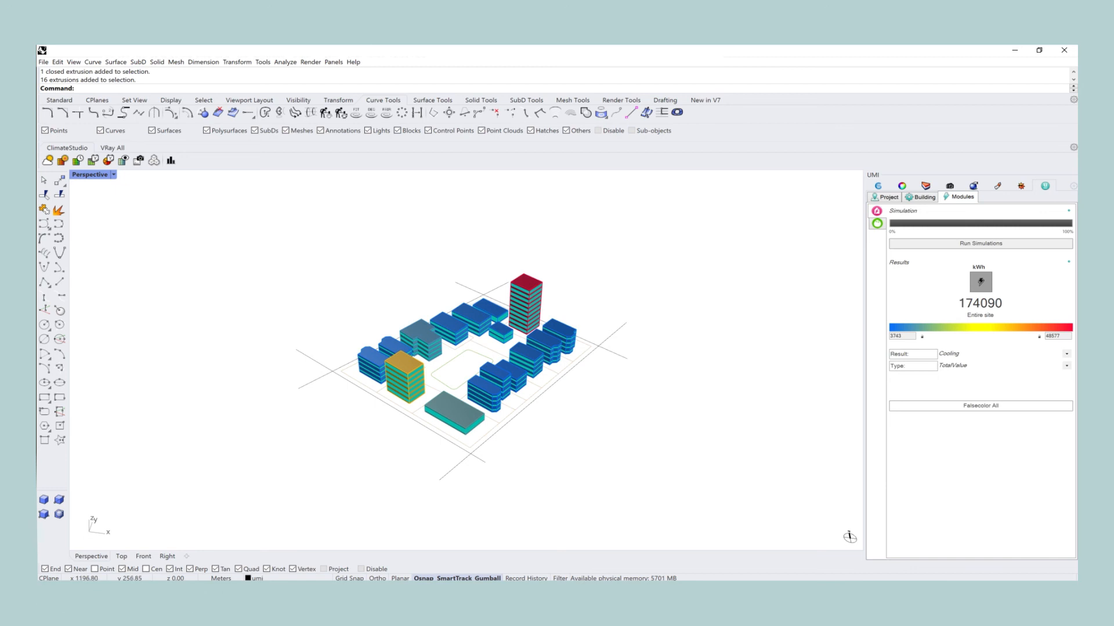
{"action": "left_click", "coordinate": [1065, 354]}
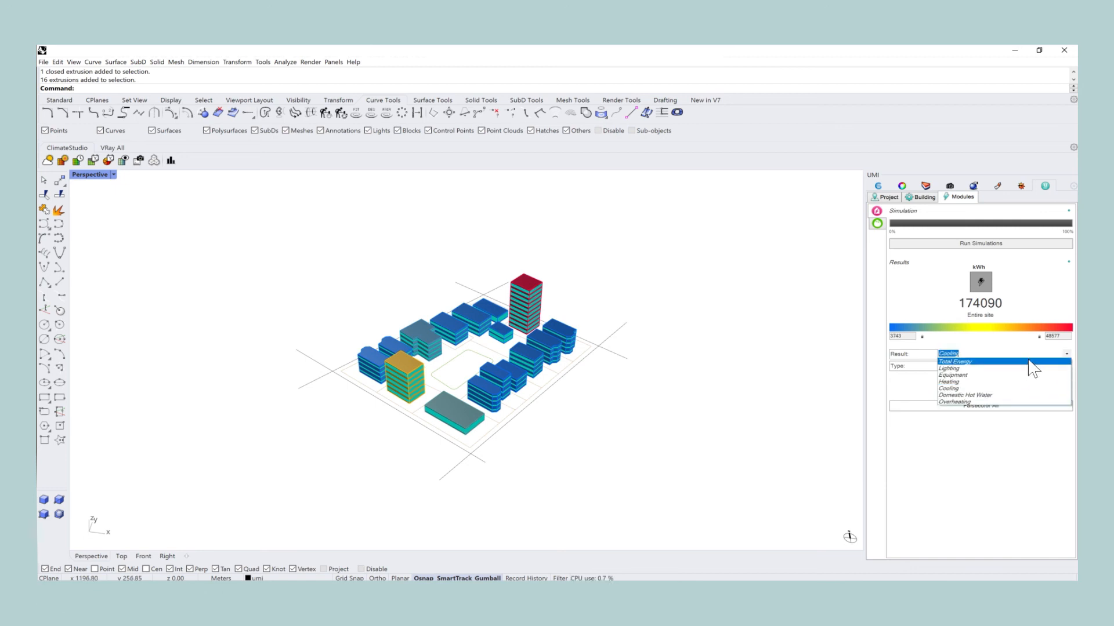
{"action": "left_click", "coordinate": [953, 360]}
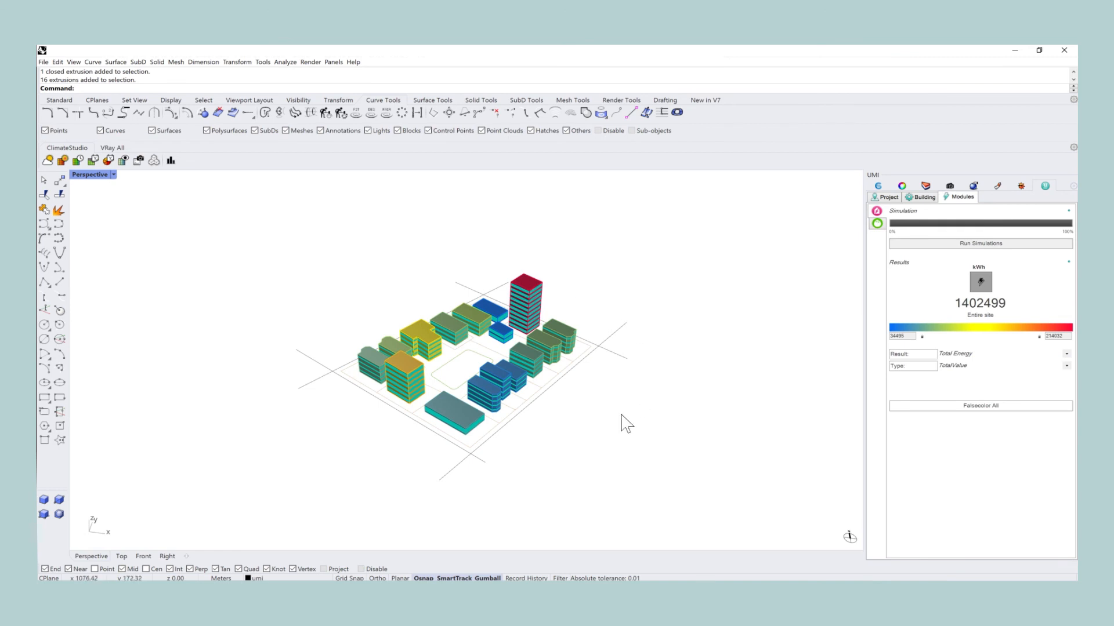